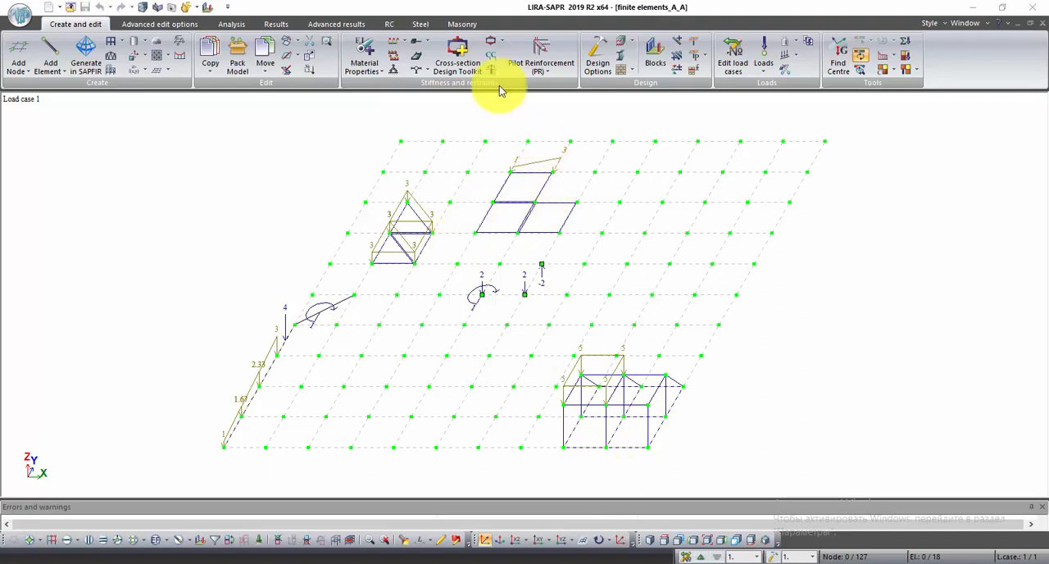
pyautogui.moveTo(363, 57)
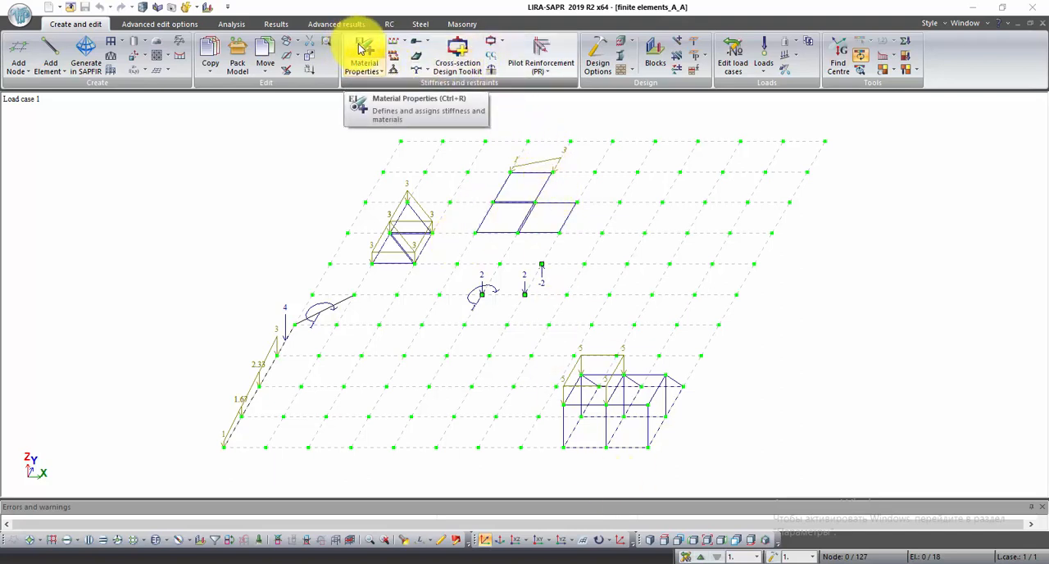
# Step: Open the Stiffness and materials panel from Material Properties on the Create and edit ribbon
pyautogui.click(363, 53)
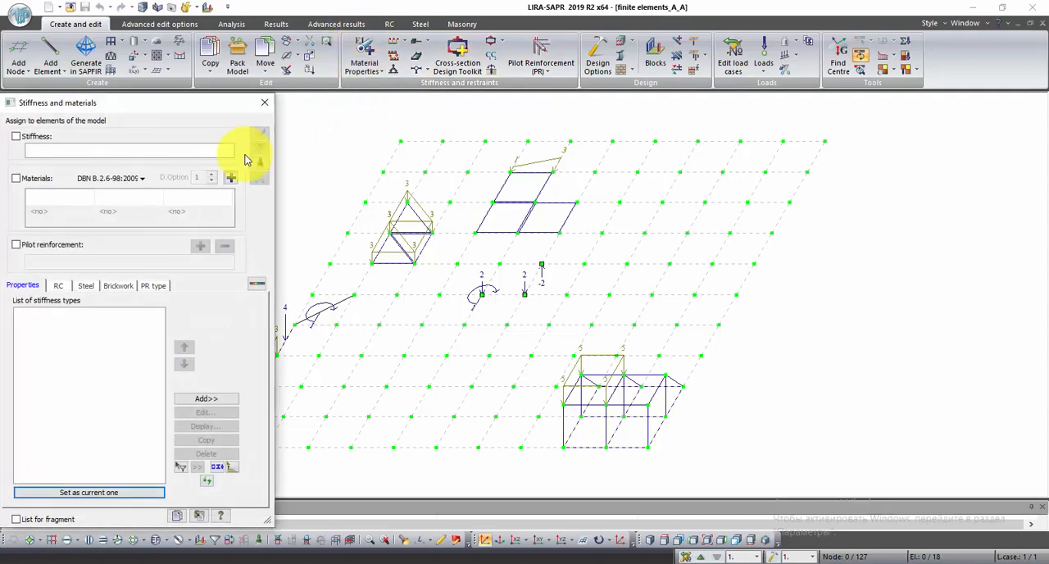
# Step: Open the Add stiffness catalogue of section types
pyautogui.click(206, 399)
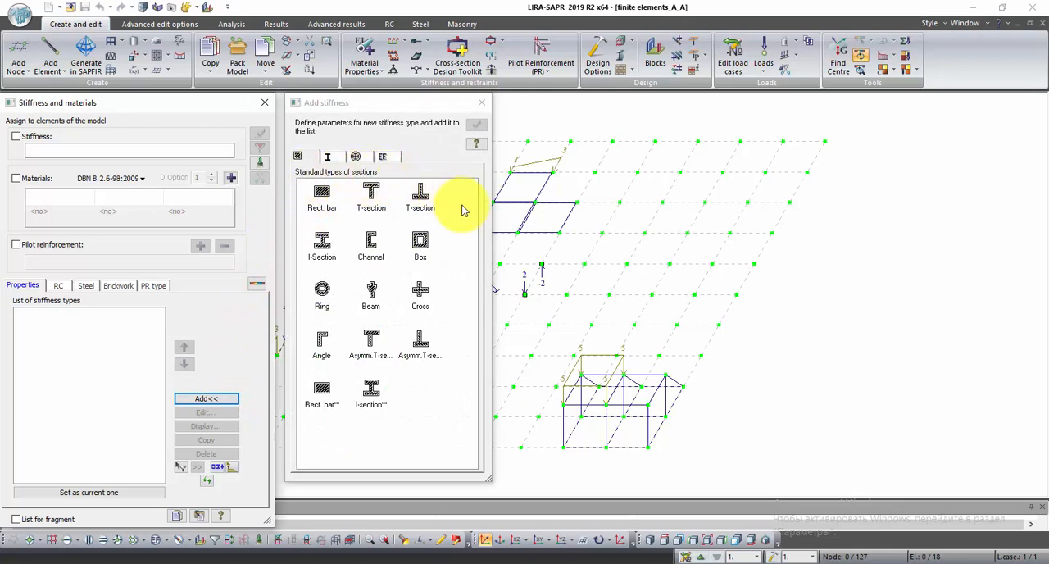
pyautogui.moveTo(453, 416)
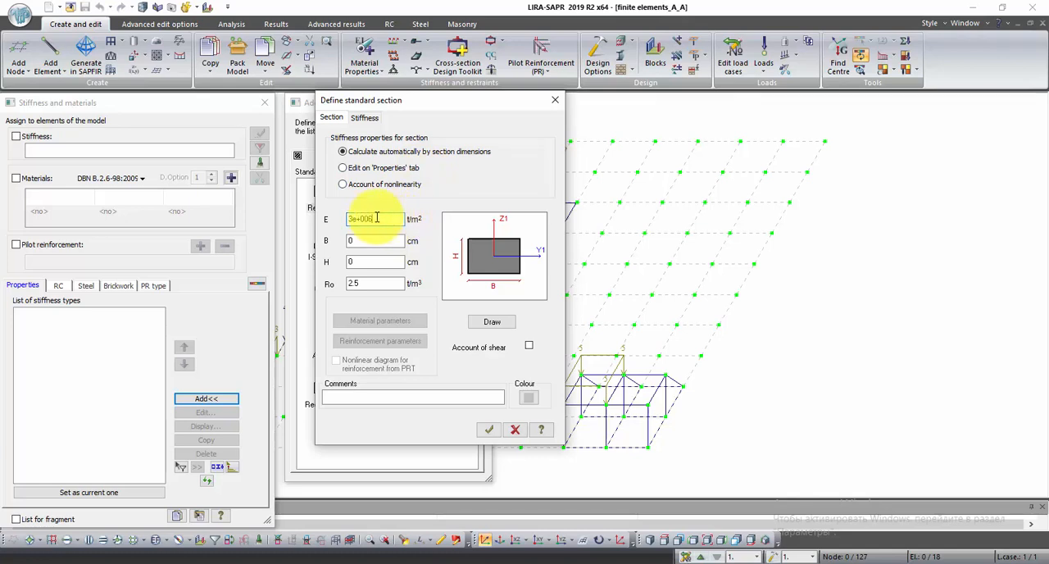
# Step: Define the rectangular bar with E 3e6, B 12, H 20, Ro 2.5 and draw it
pyautogui.tripleClick(374, 219)
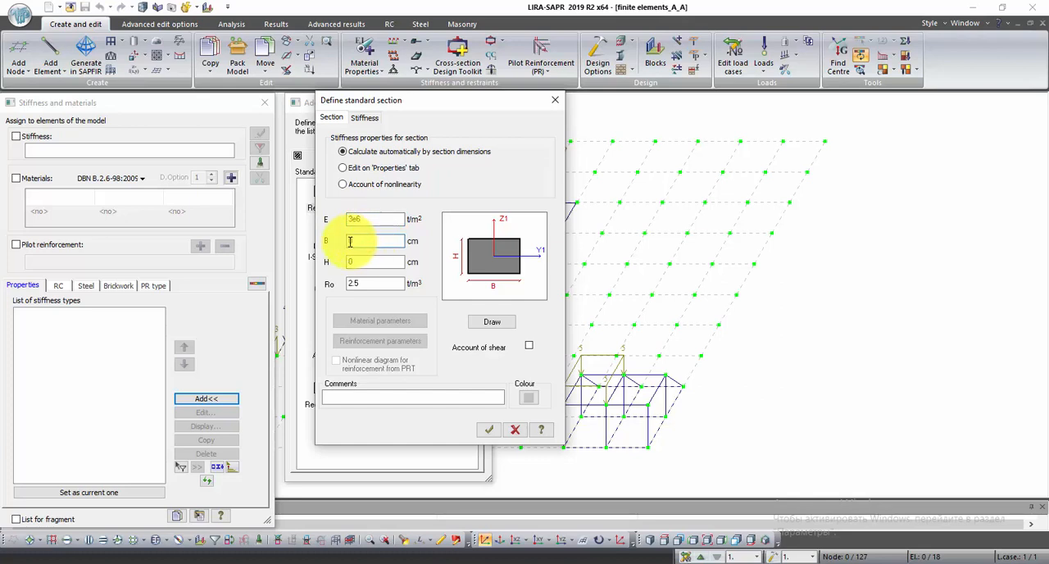
pyautogui.write('1')
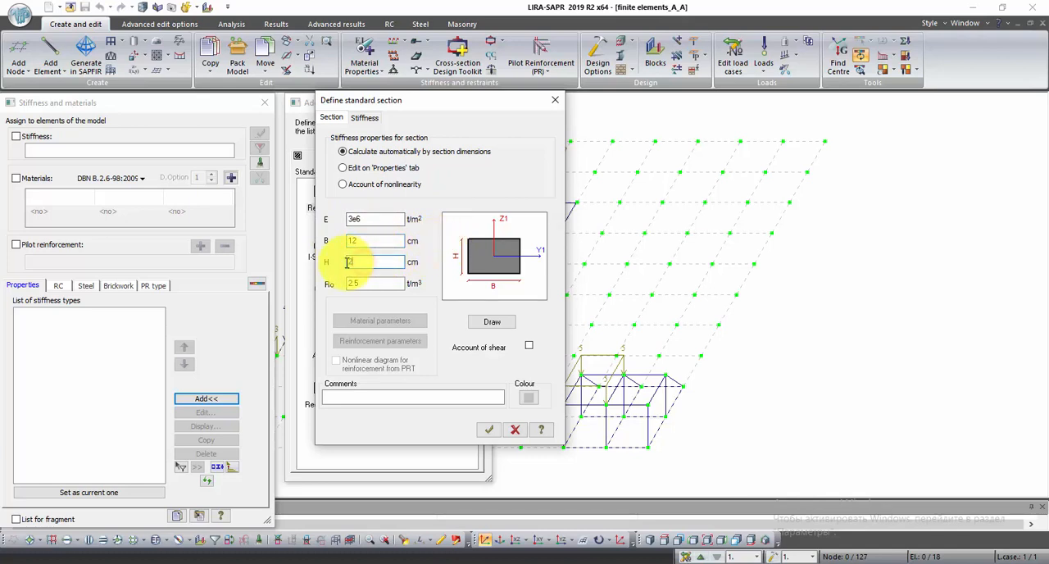
pyautogui.write('20')
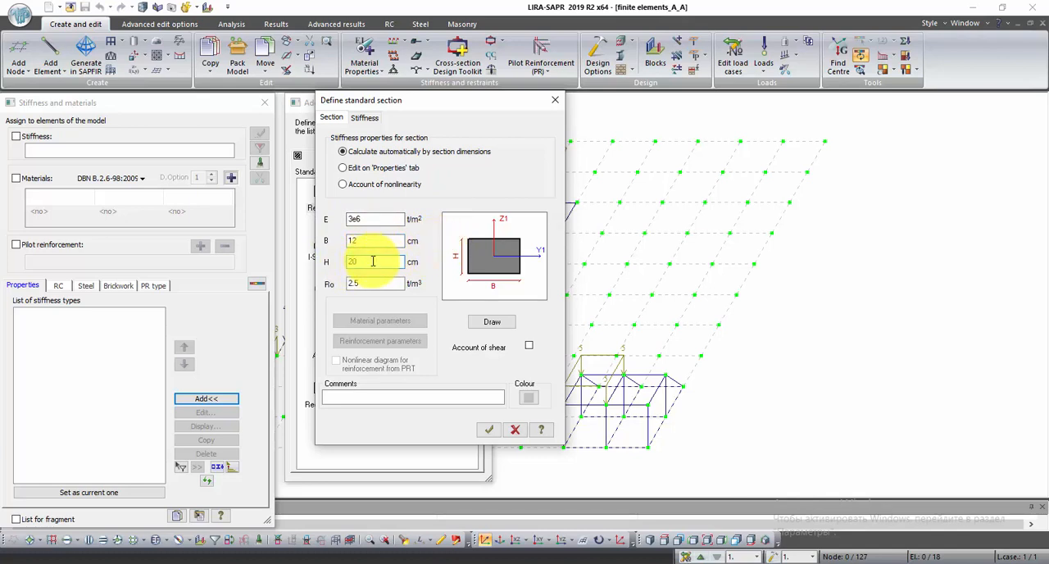
pyautogui.click(375, 284)
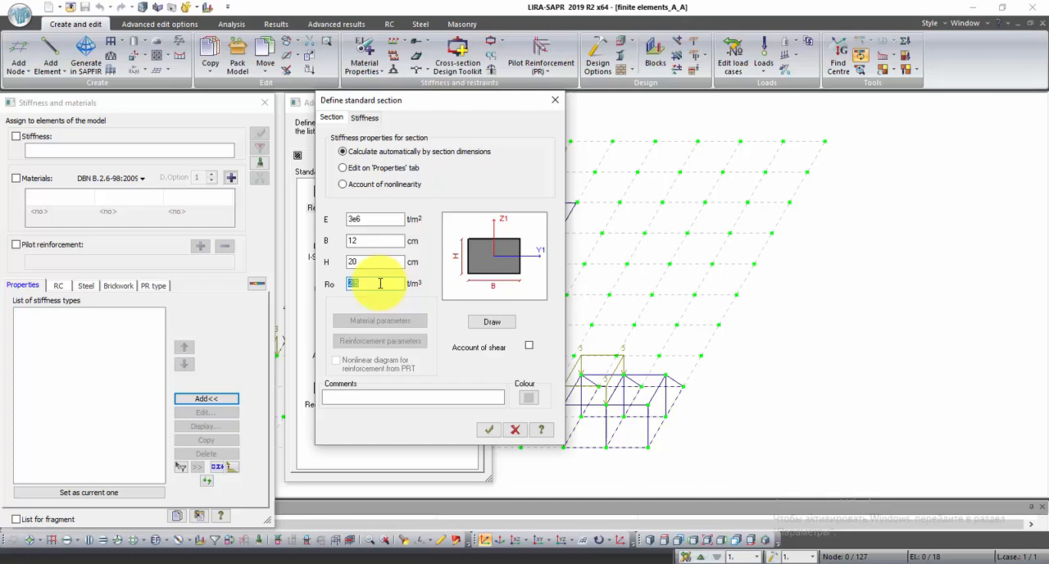
pyautogui.write('2.5')
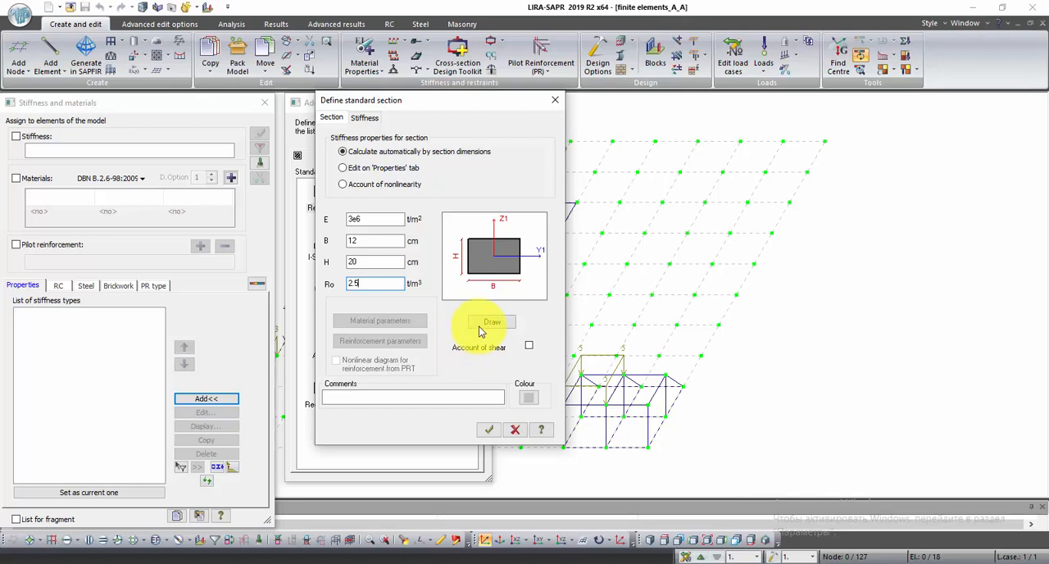
pyautogui.click(492, 322)
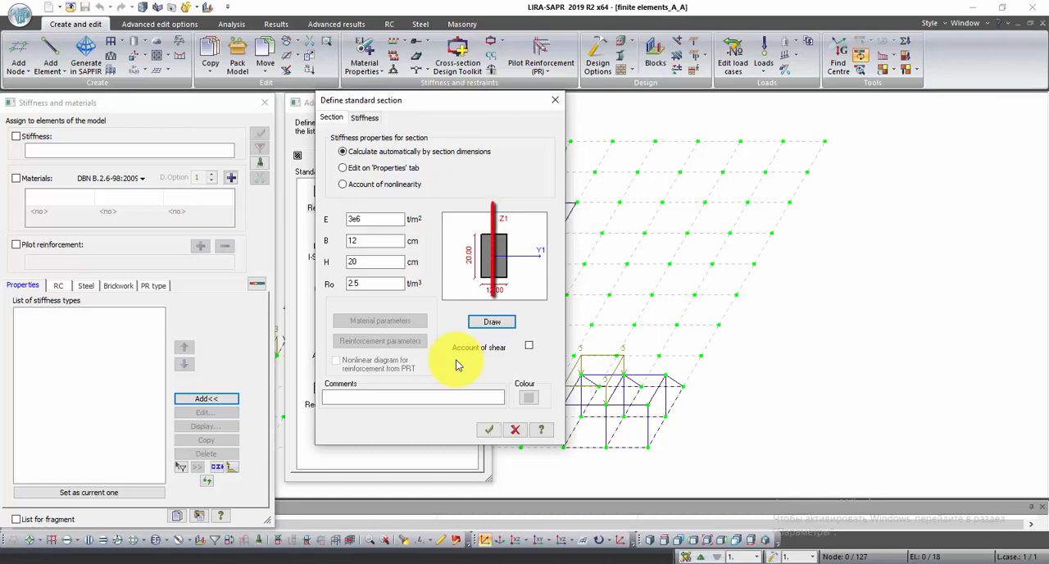
pyautogui.moveTo(481, 416)
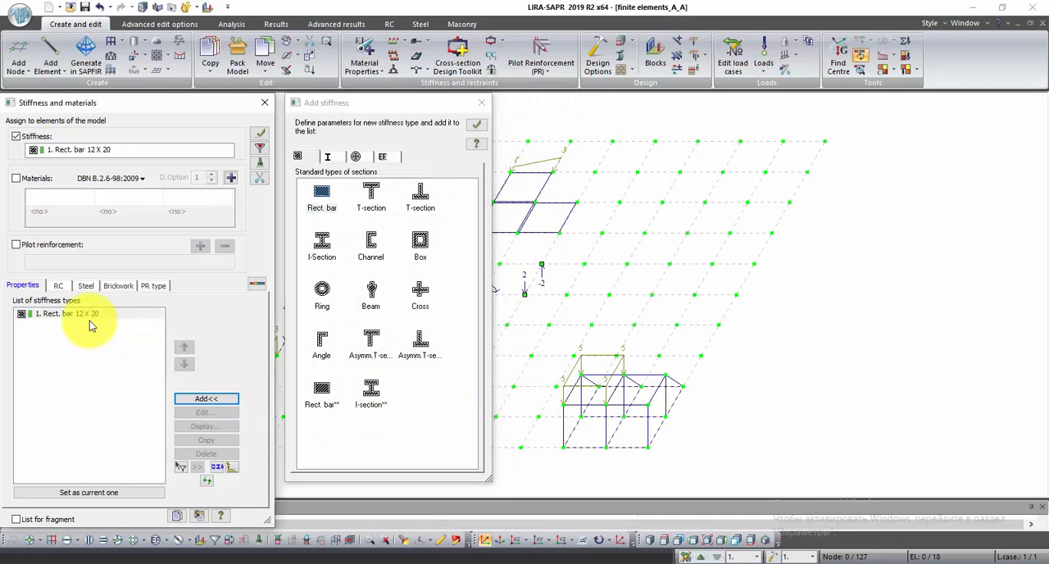
# Step: Select type 1 and browse the steel sections database for Double channels
pyautogui.click(89, 314)
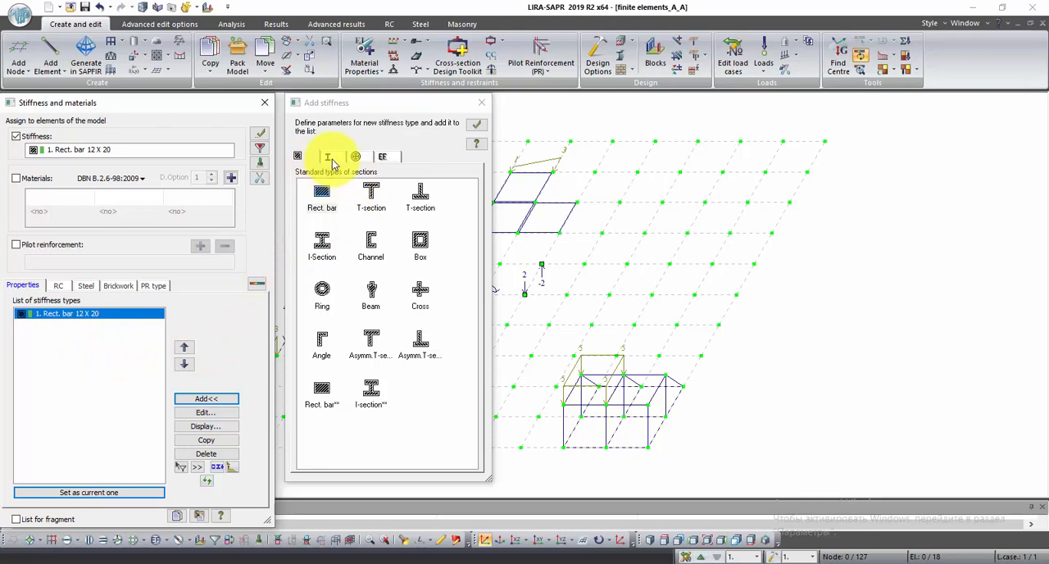
pyautogui.click(325, 157)
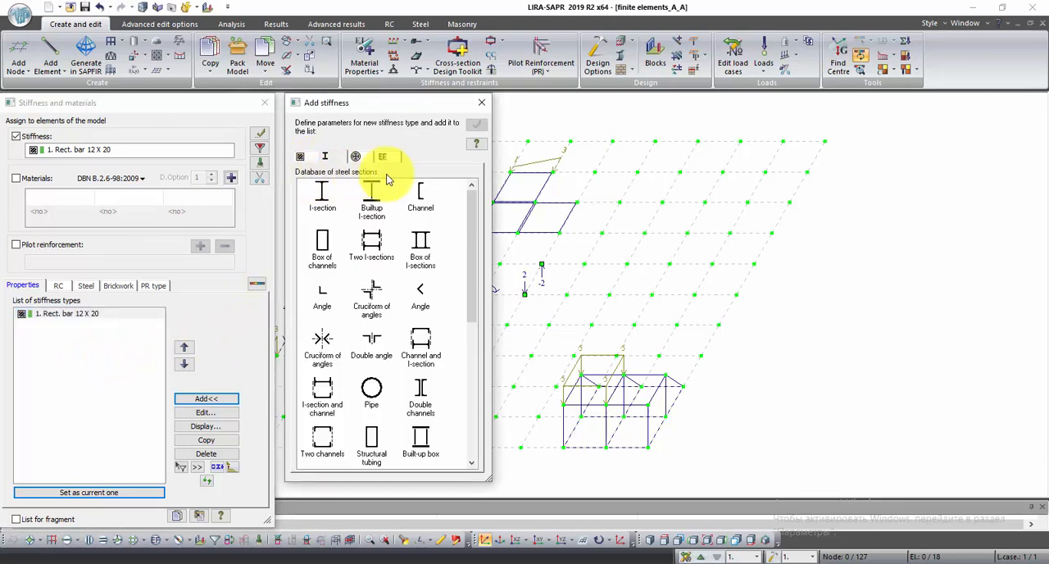
pyautogui.scroll(-3)
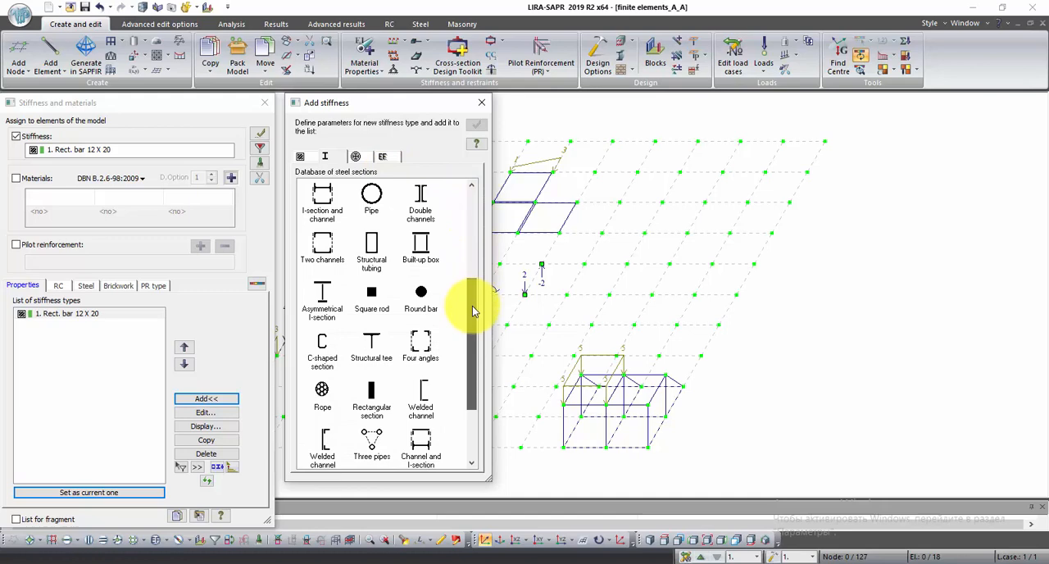
pyautogui.scroll(-3)
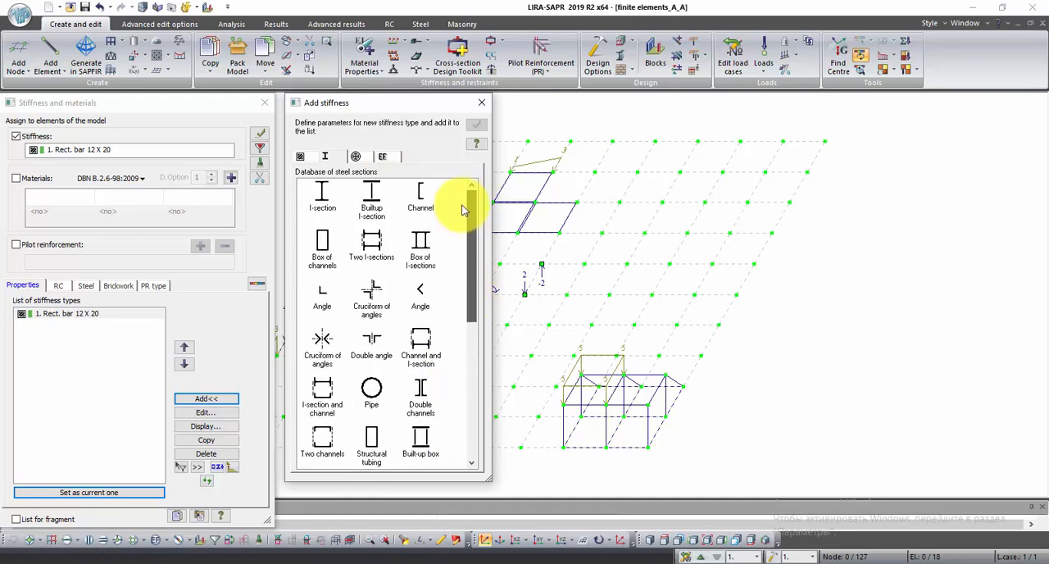
pyautogui.moveTo(420, 396)
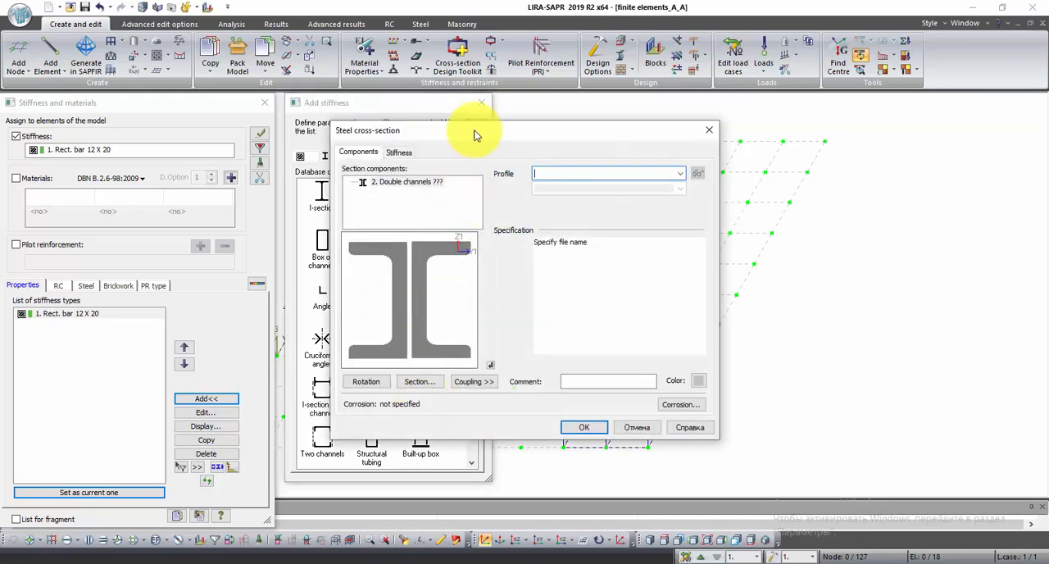
# Step: Choose the parallel-flange channel catalogue and the 12P profile for the double channel
pyautogui.moveTo(476, 131); pyautogui.dragTo(519, 132)
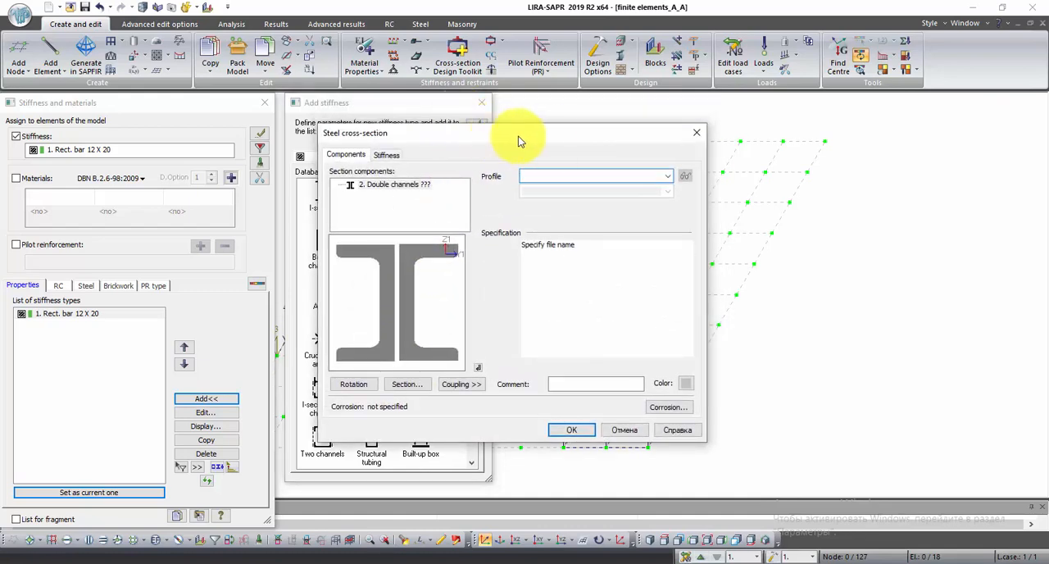
pyautogui.click(666, 176)
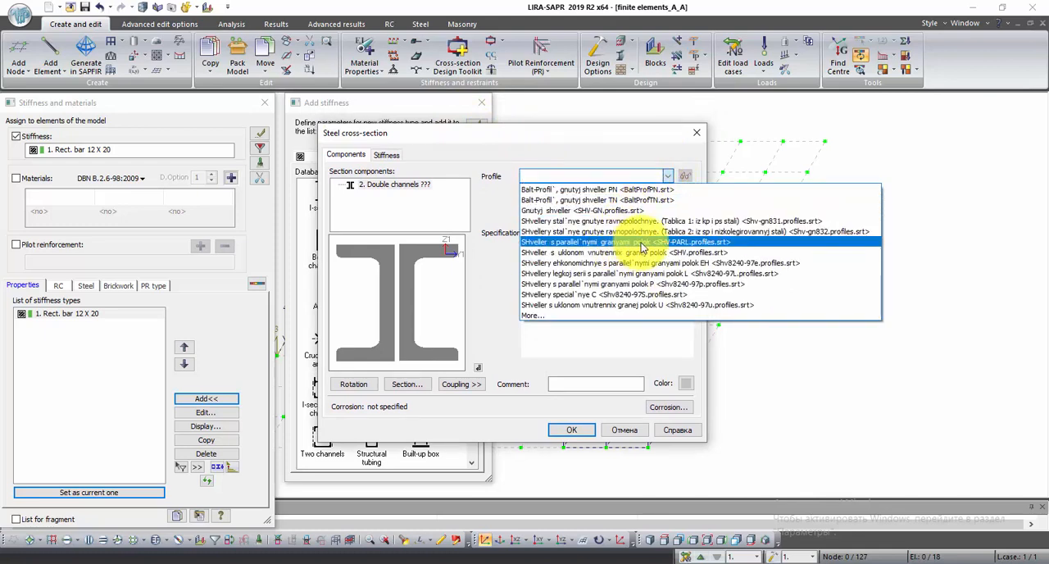
pyautogui.click(624, 241)
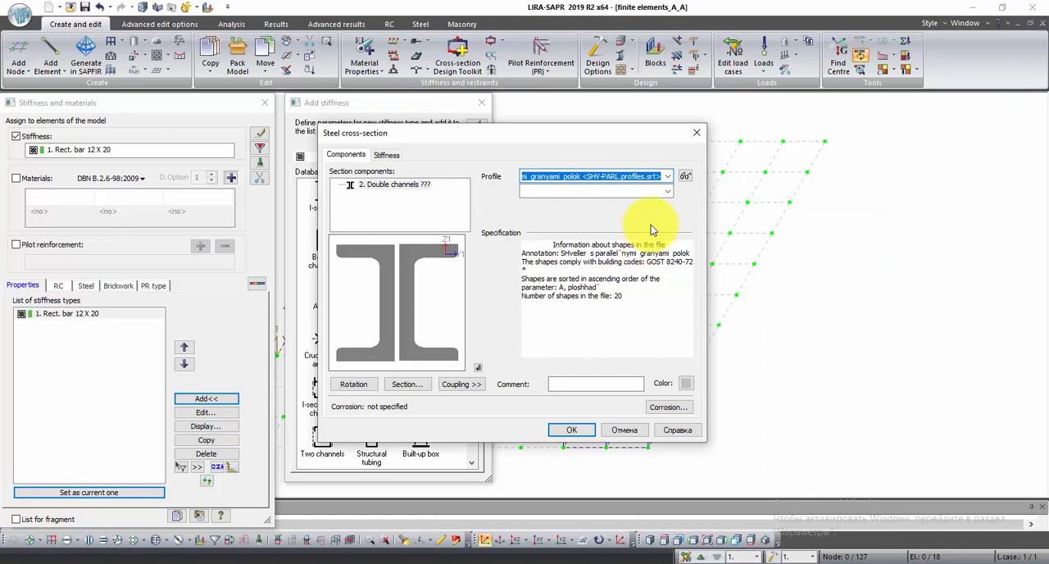
pyautogui.click(668, 191)
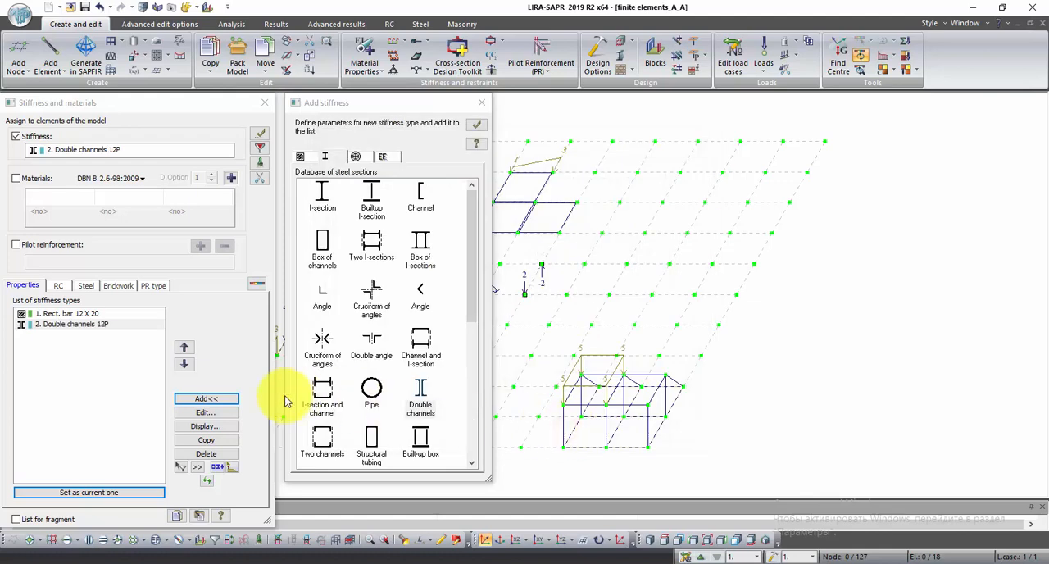
pyautogui.moveTo(259, 342)
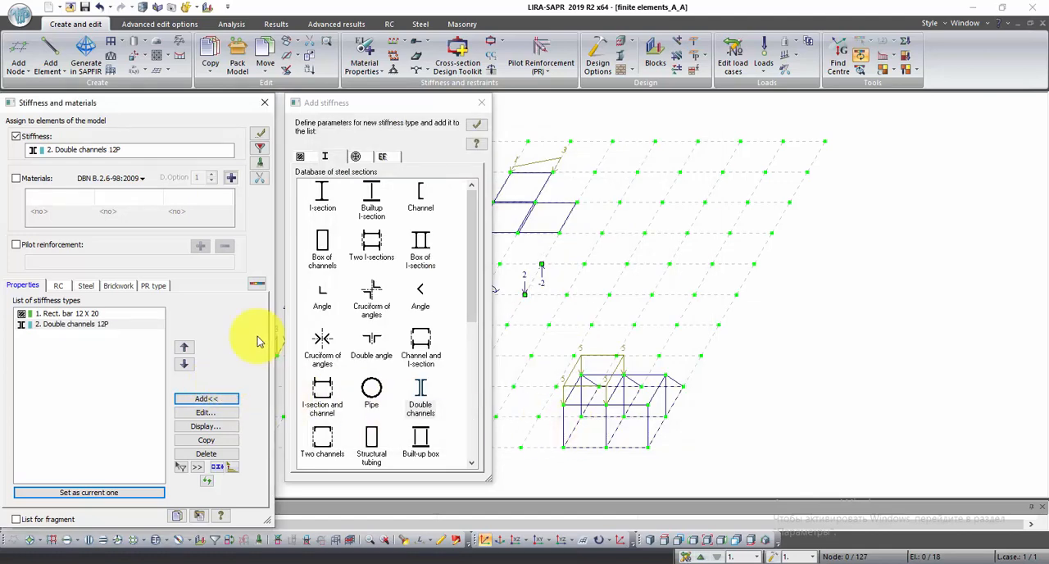
# Step: View composite sections, then open the Plates stiffness form from Plates, solids, numerical
pyautogui.click(355, 157)
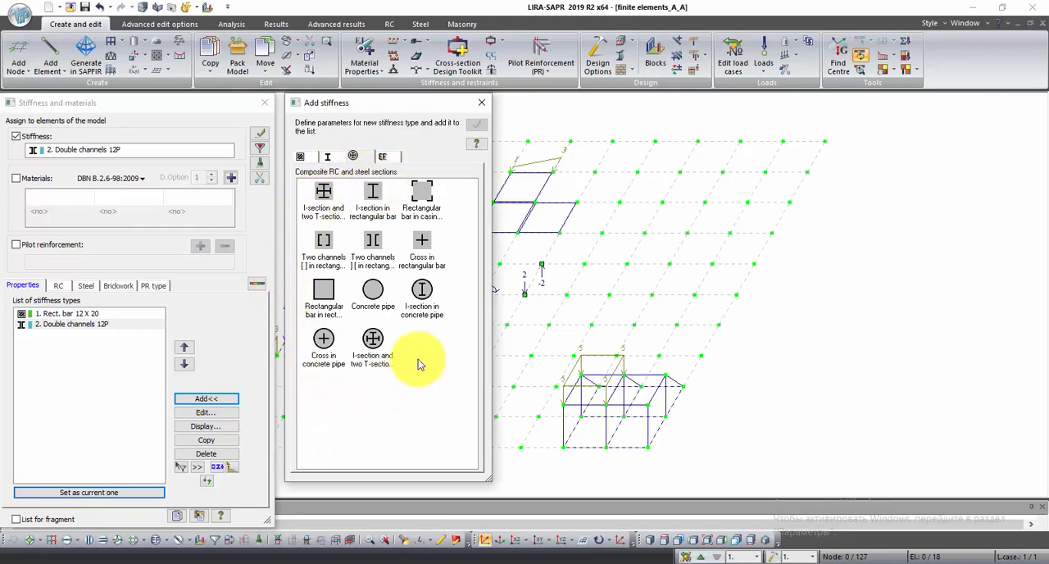
pyautogui.click(381, 156)
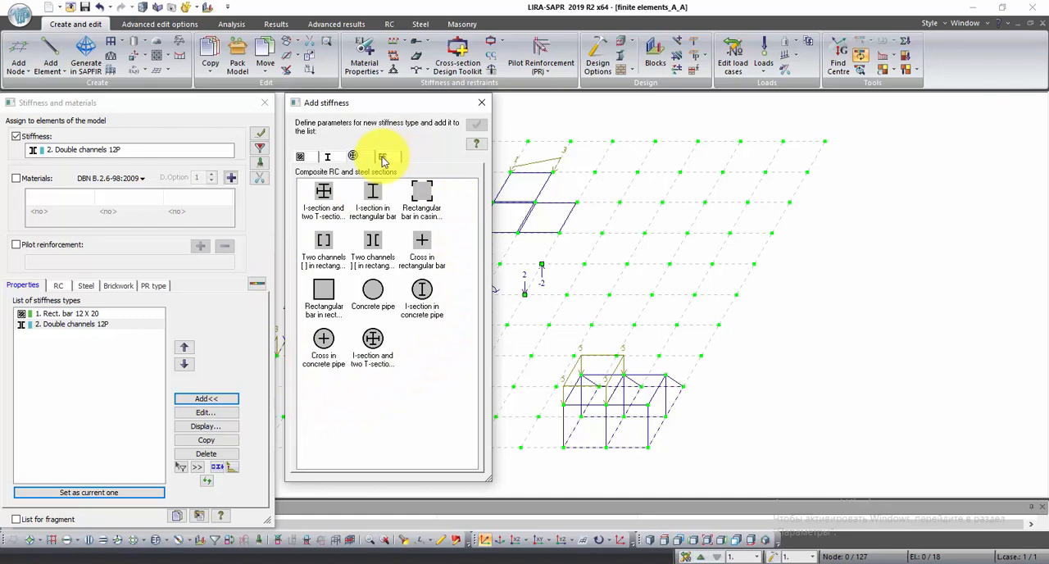
pyautogui.click(380, 157)
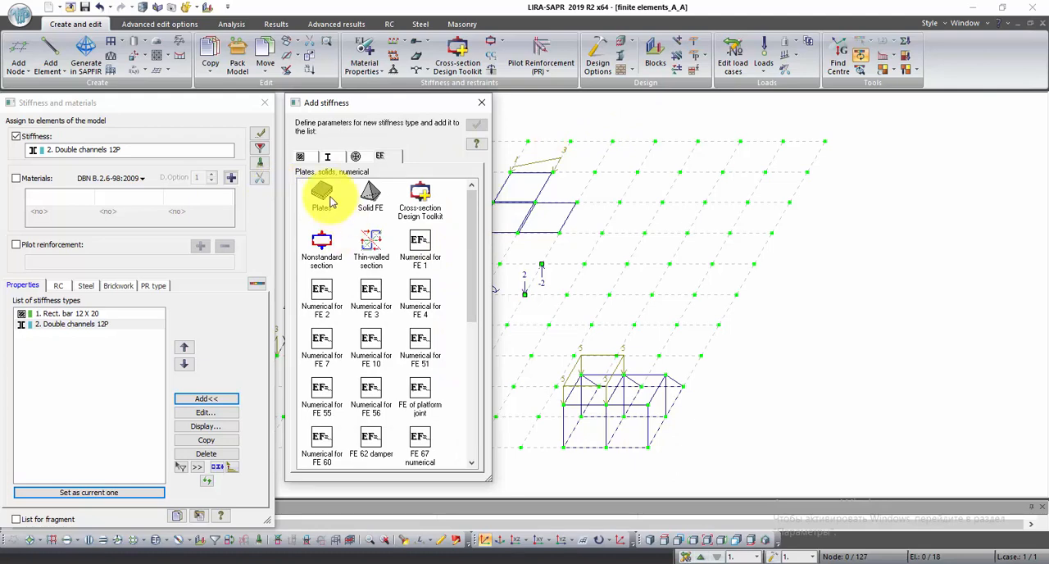
pyautogui.click(322, 197)
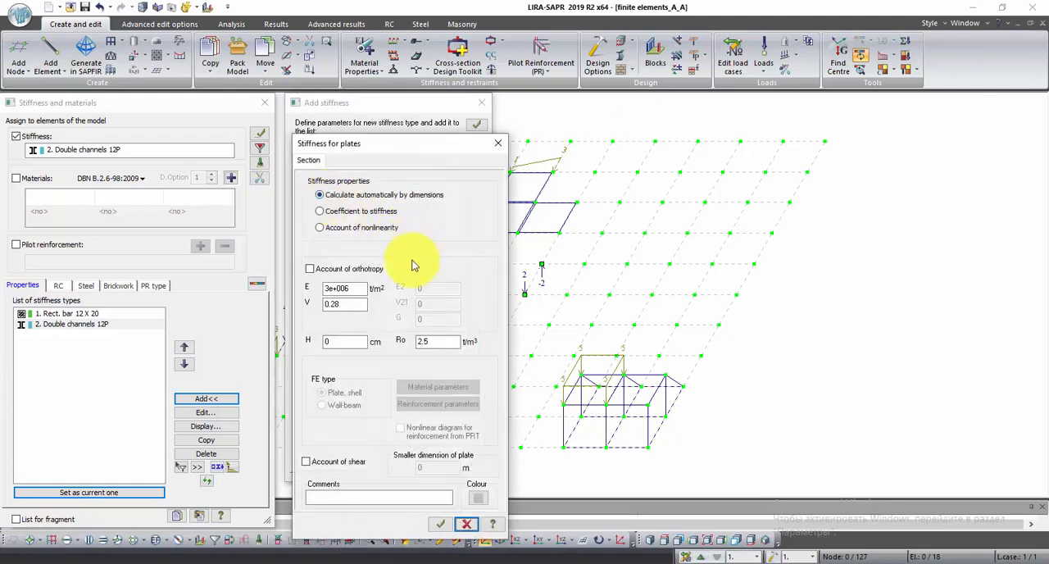
# Step: Set the plate stiffness parameters with thickness H 20 cm
pyautogui.click(345, 288)
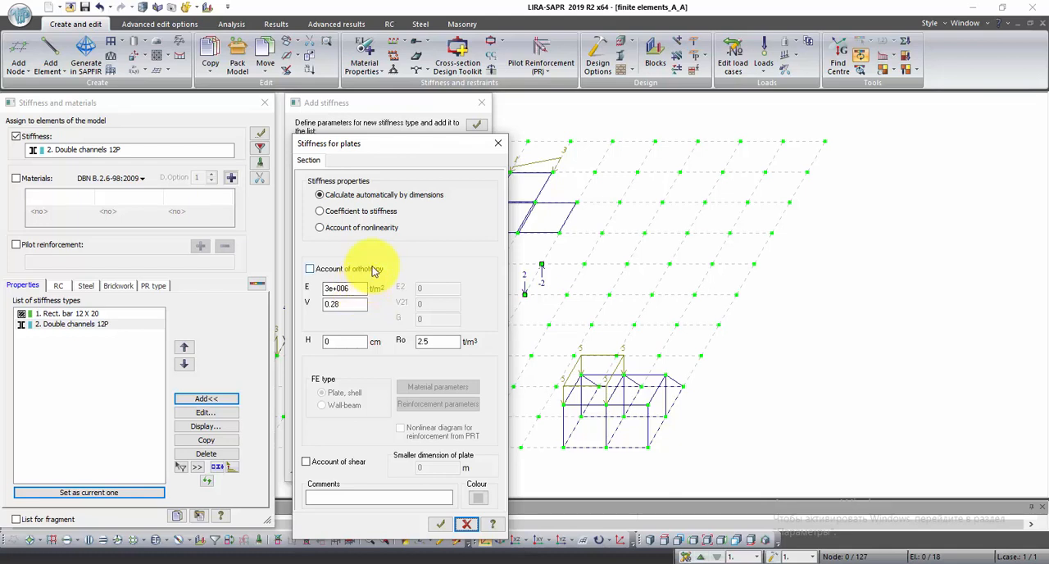
pyautogui.moveTo(401, 277)
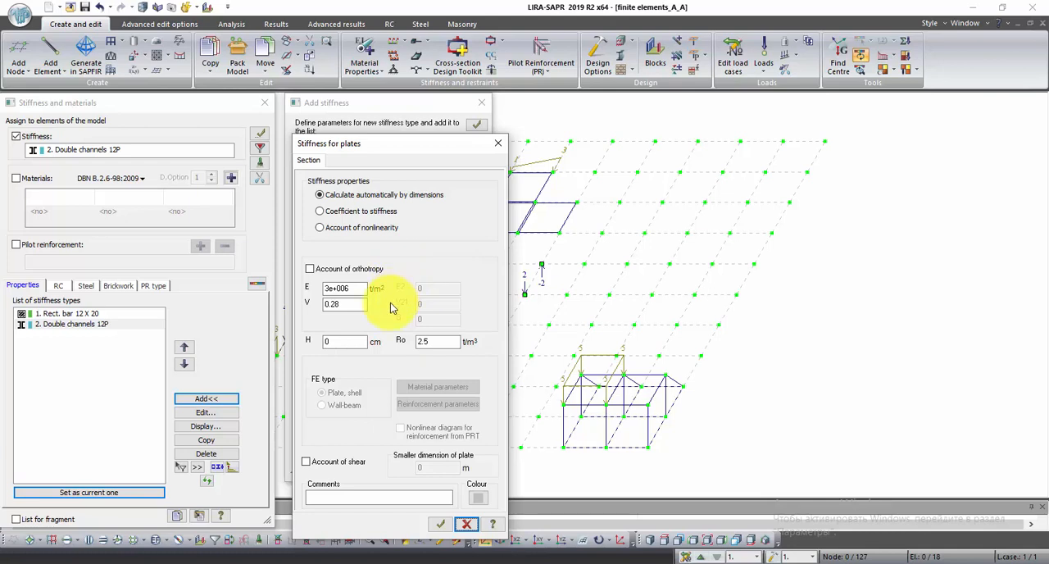
pyautogui.click(310, 269)
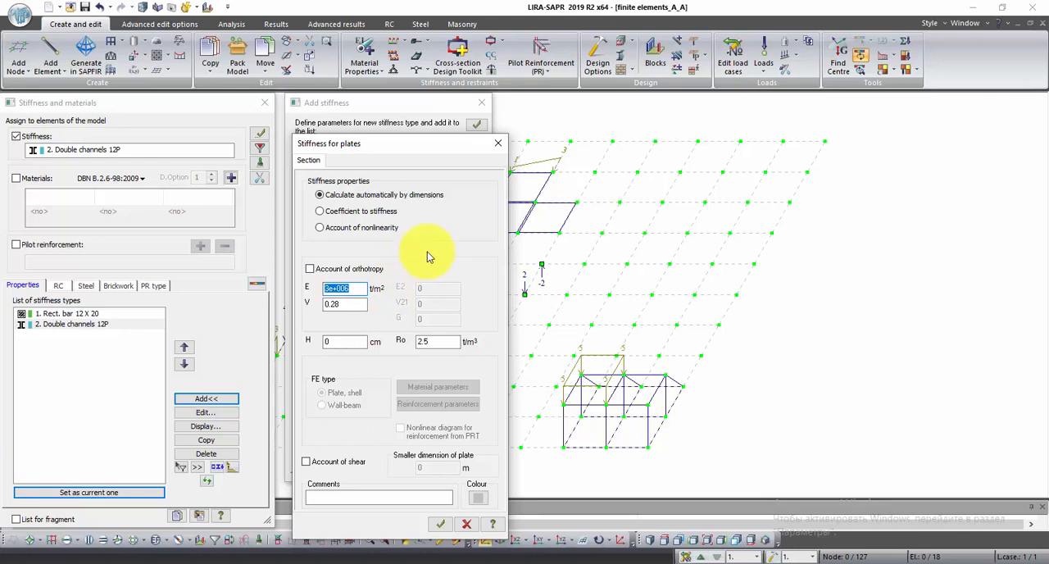
pyautogui.moveTo(352, 302)
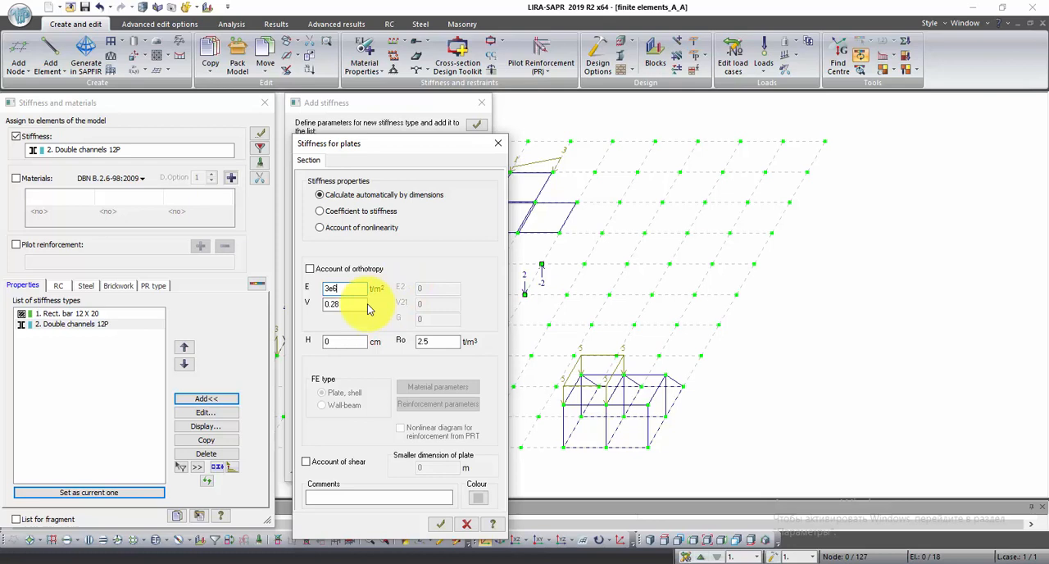
pyautogui.click(344, 303)
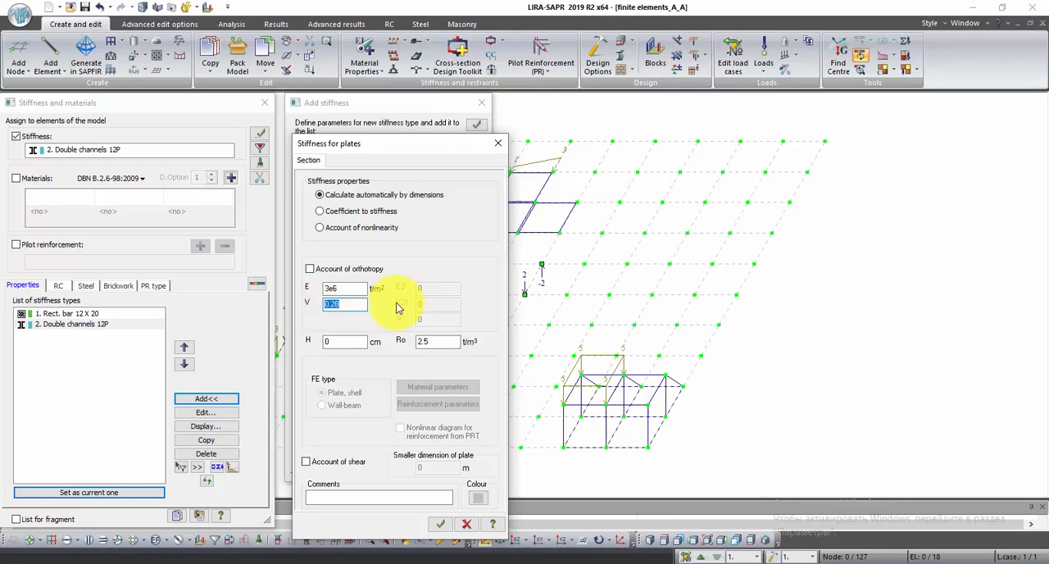
pyautogui.write('0')
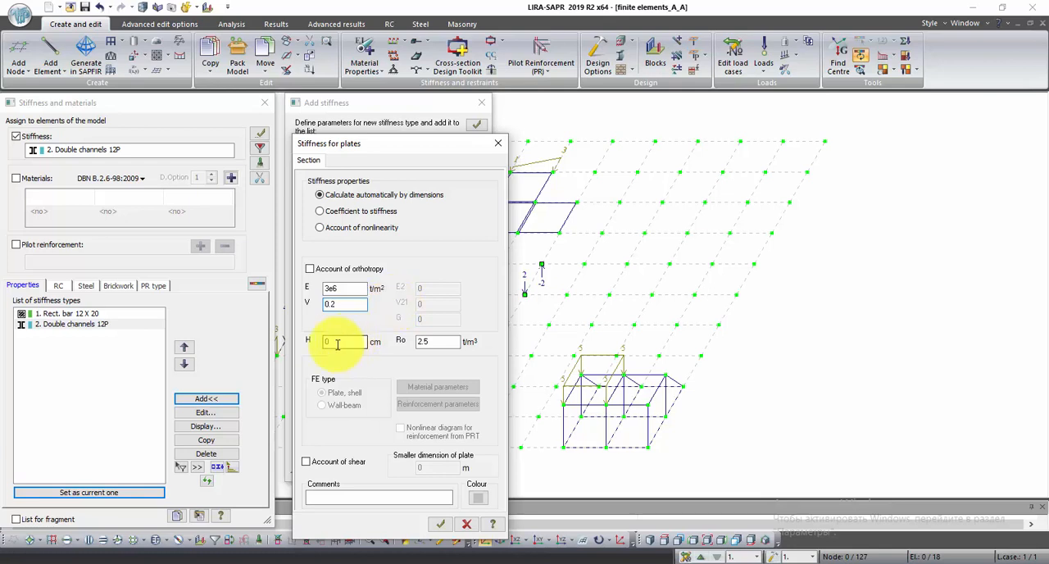
pyautogui.write('2')
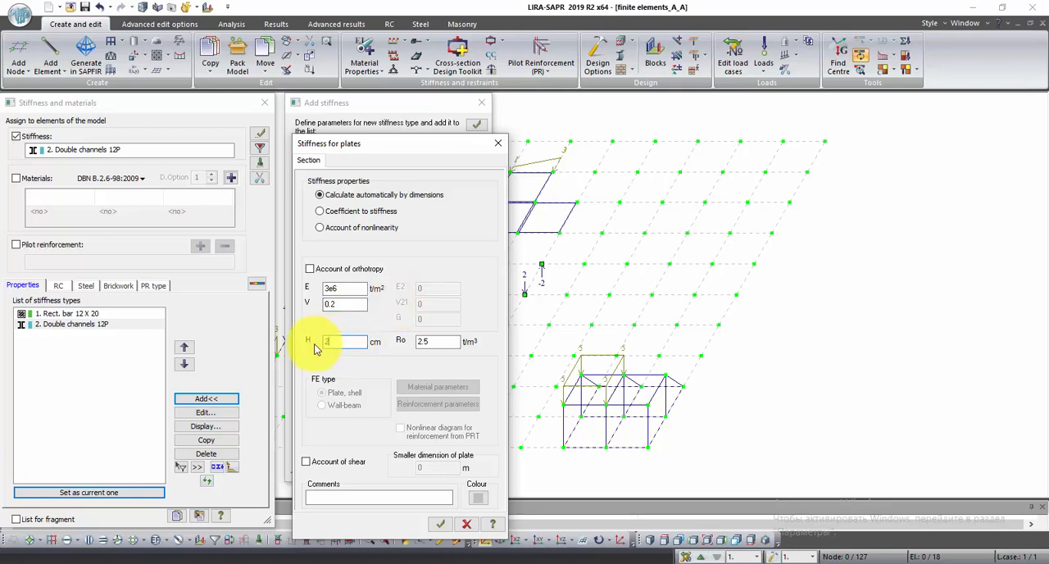
pyautogui.write('20')
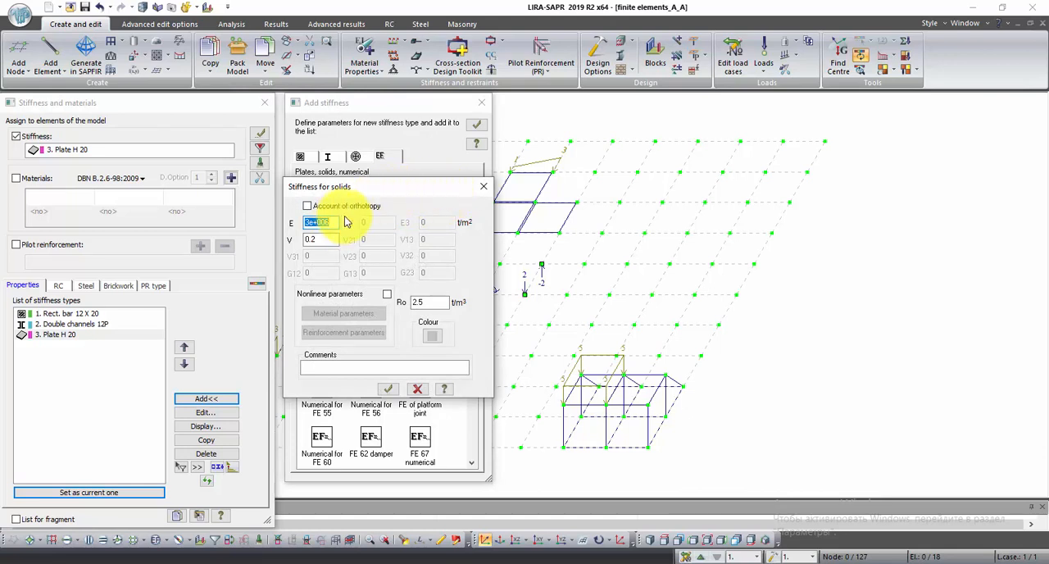
# Step: Enter solid stiffness E 210e6, V 0.28, Ro 7.85 and confirm as type 4
pyautogui.write('210e6')
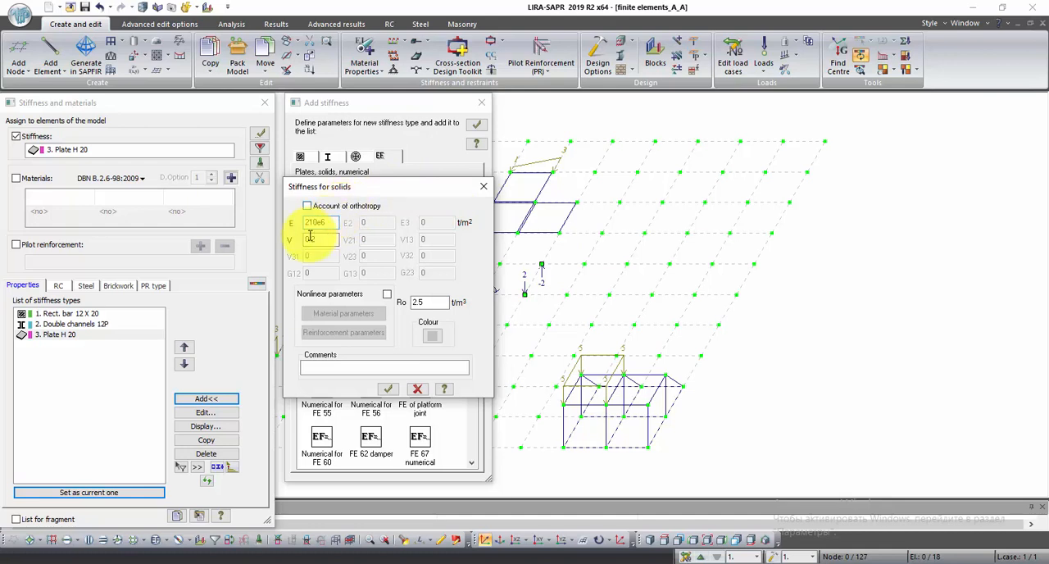
pyautogui.write('0.28')
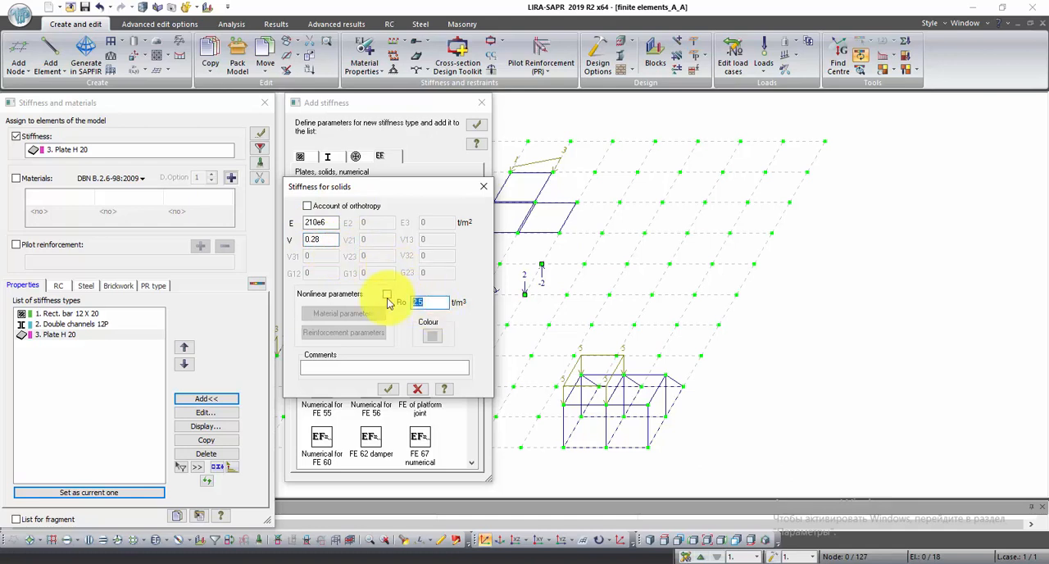
pyautogui.write('7.85')
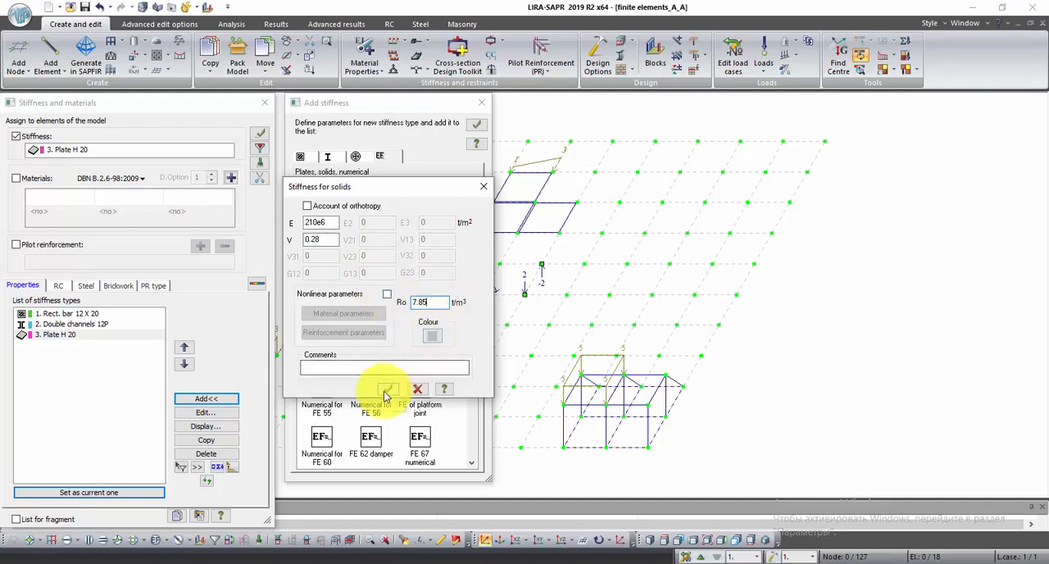
pyautogui.click(387, 389)
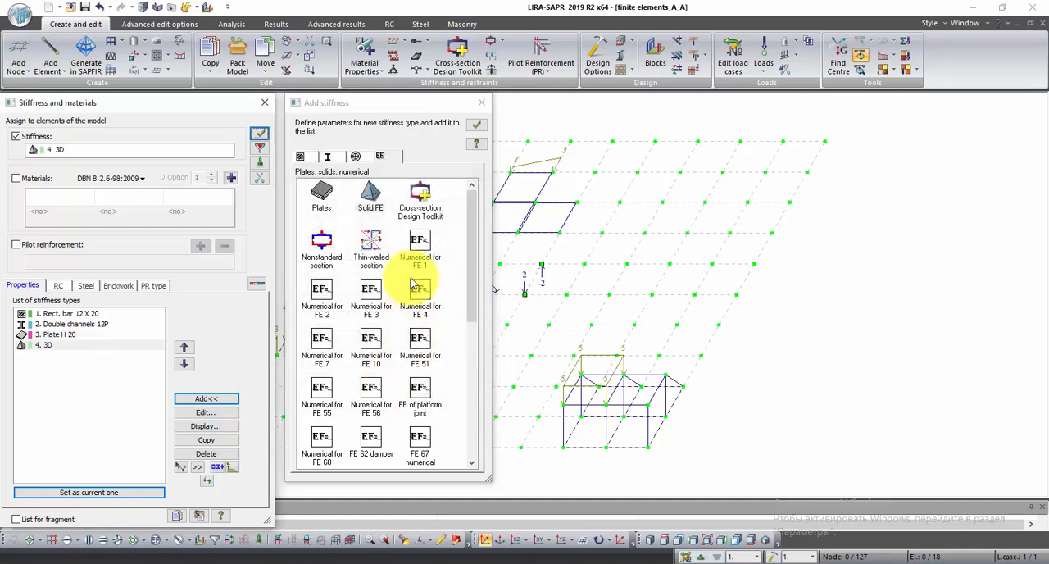
# Step: Scroll the list and open Numerical for FE 56
pyautogui.scroll(-3)
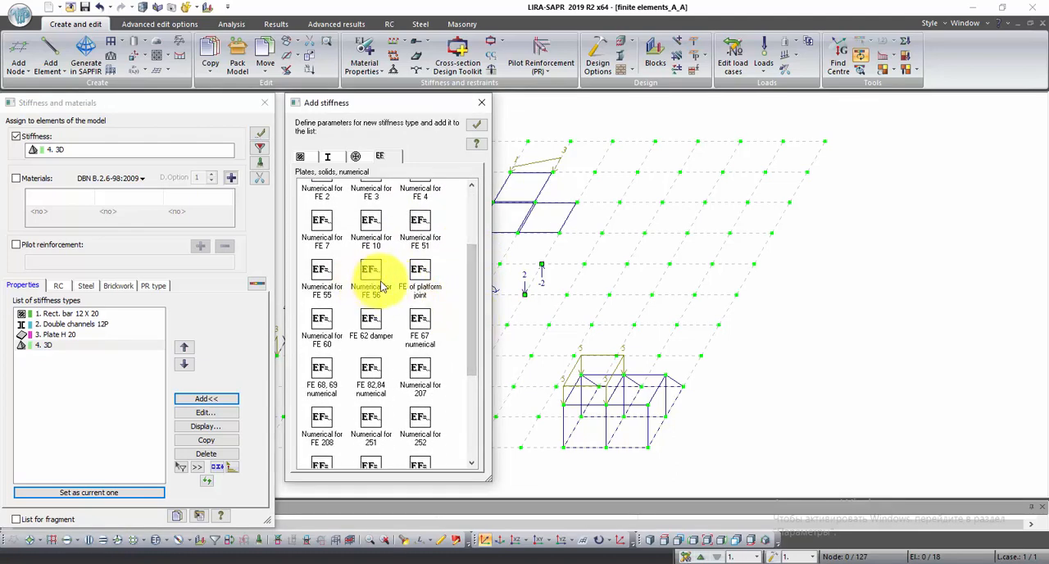
pyautogui.moveTo(420, 275)
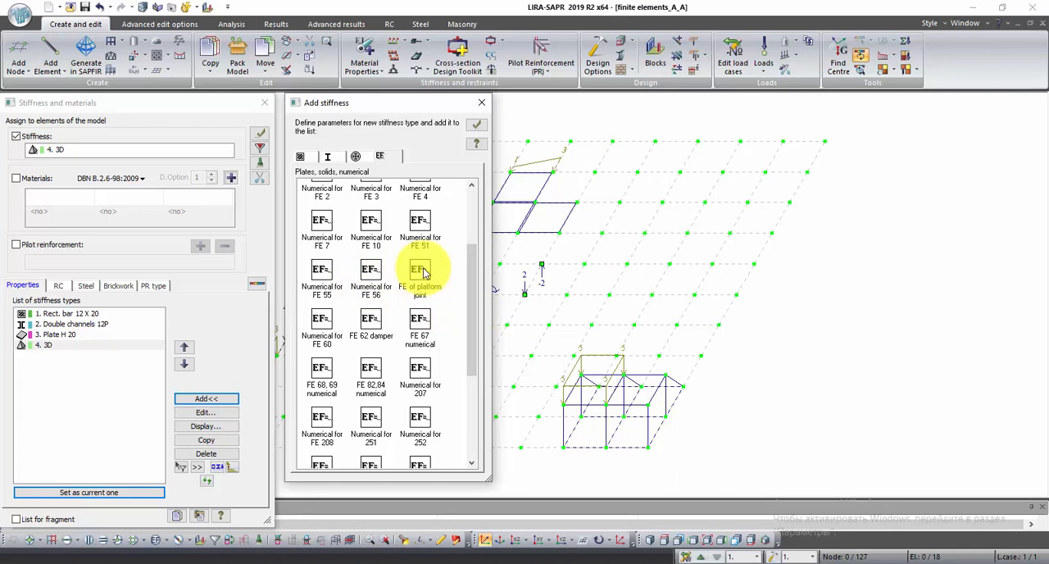
pyautogui.moveTo(371, 279)
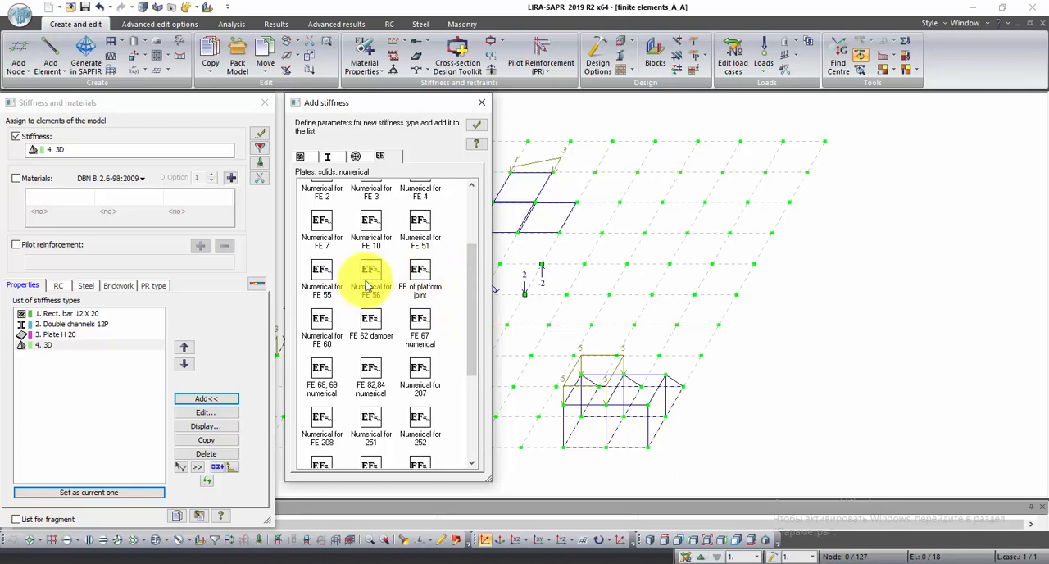
pyautogui.moveTo(370, 281)
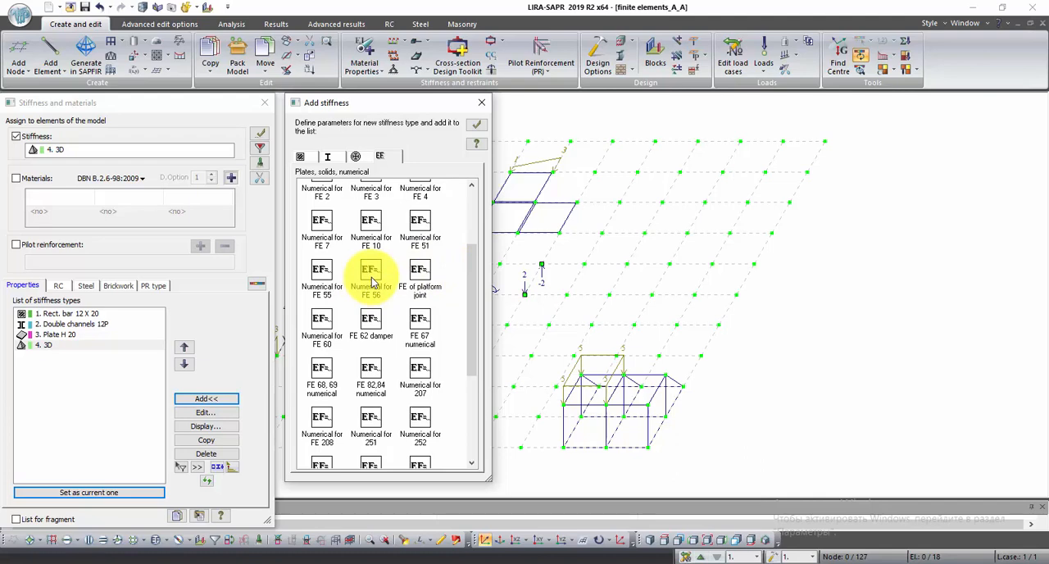
pyautogui.doubleClick(369, 279)
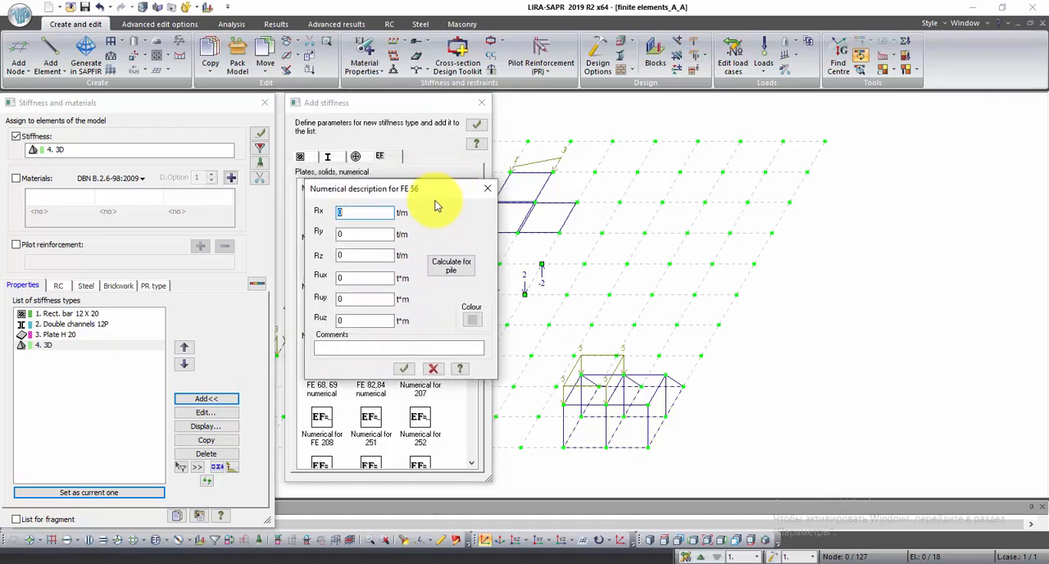
pyautogui.moveTo(424, 291)
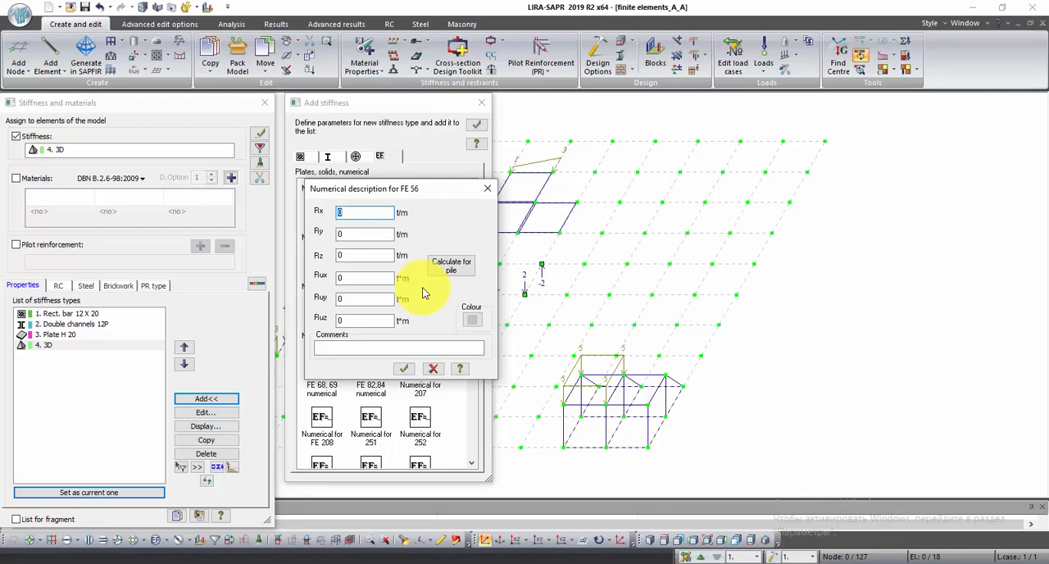
pyautogui.moveTo(474, 289)
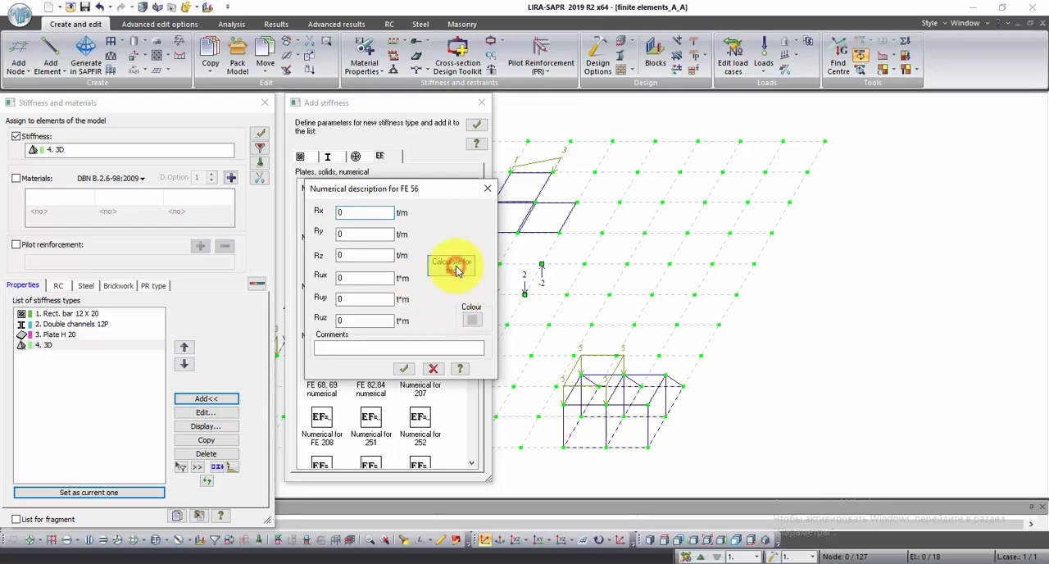
# Step: Open the pile stiffness calculator from the FE 56 numerical description
pyautogui.click(452, 262)
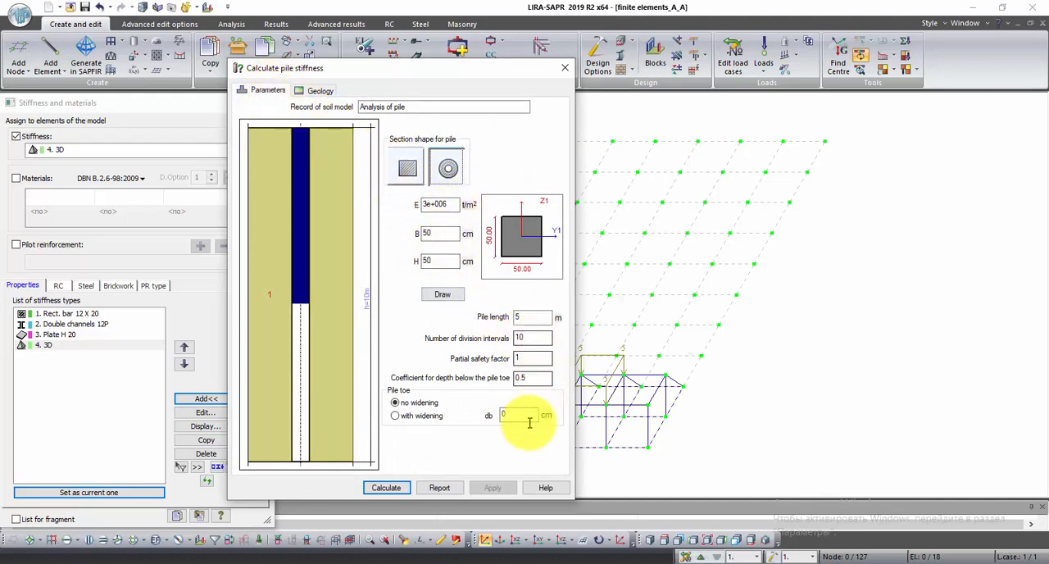
# Step: Review the soil geology, then close the pile stiffness calculator without calculating
pyautogui.click(320, 91)
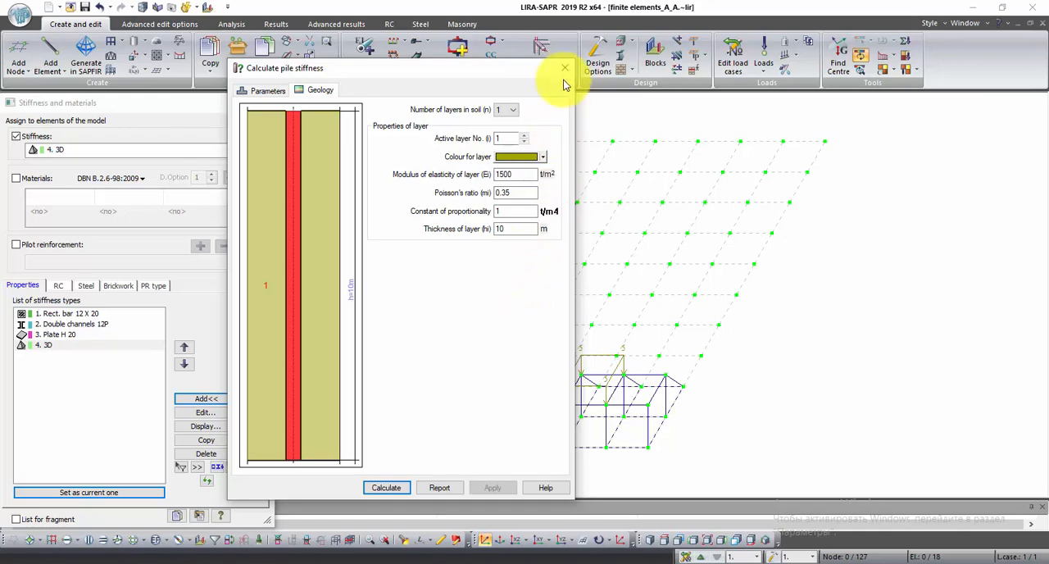
pyautogui.click(564, 68)
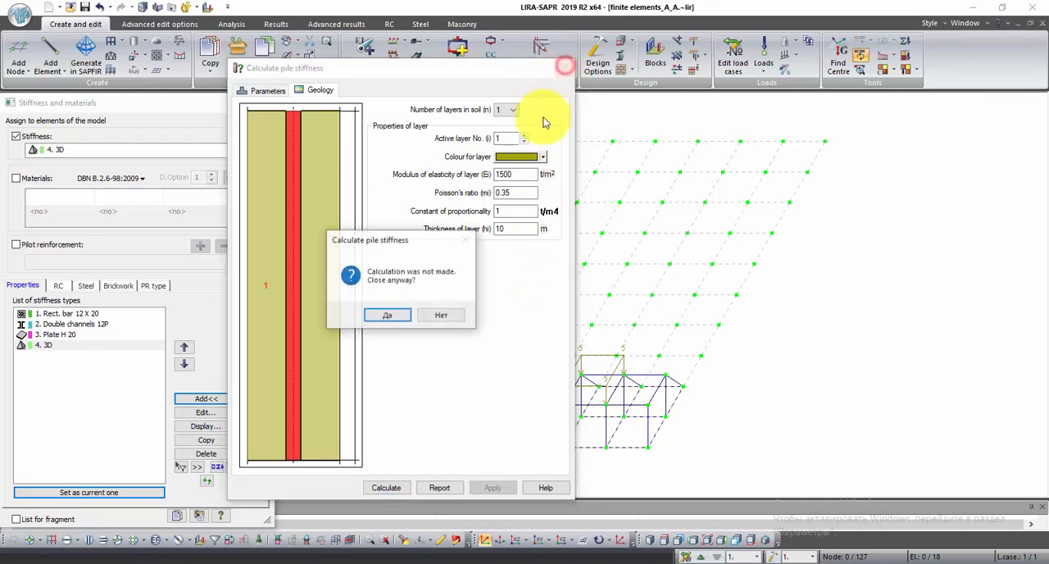
pyautogui.click(387, 315)
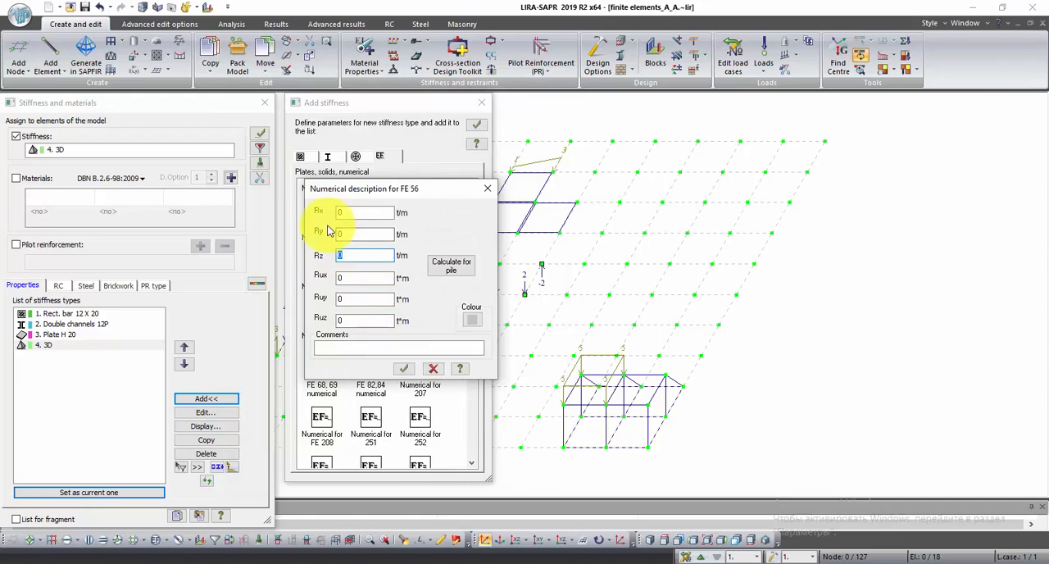
# Step: Enter Rz 500 for the FE 56 numerical stiffness, confirm it, and close the catalogue
pyautogui.write('500')
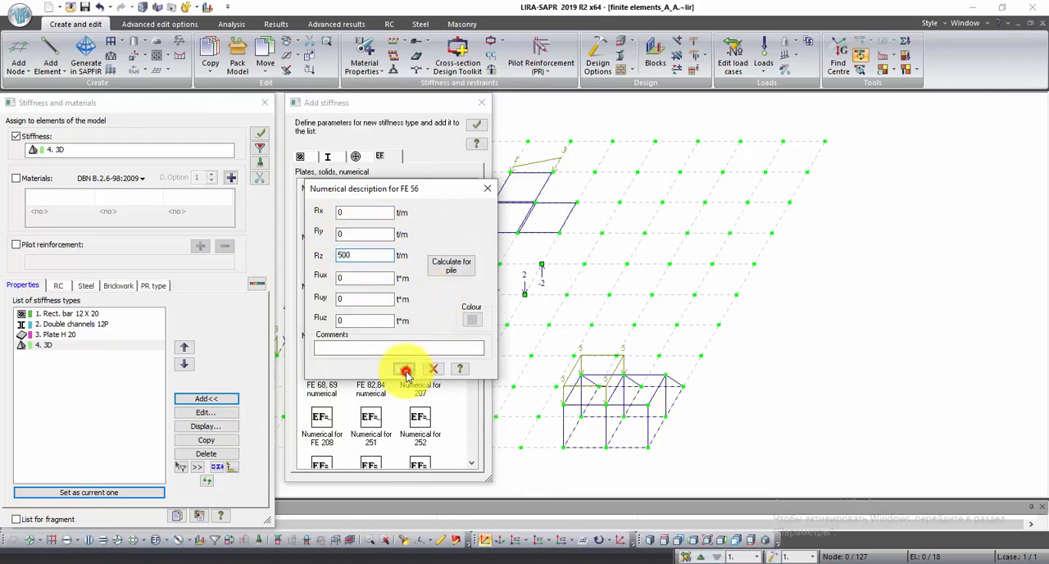
pyautogui.click(404, 369)
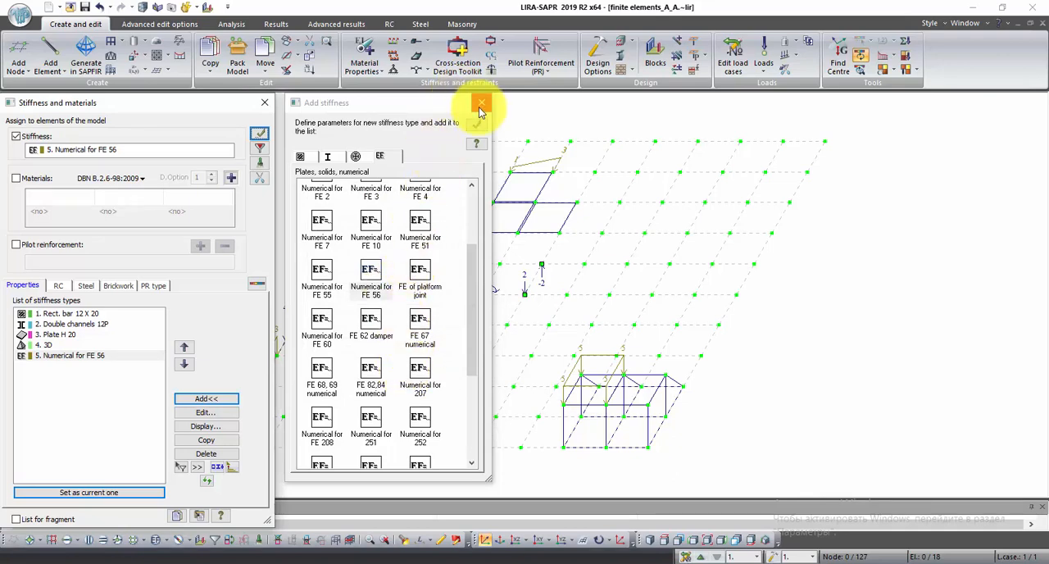
pyautogui.click(481, 104)
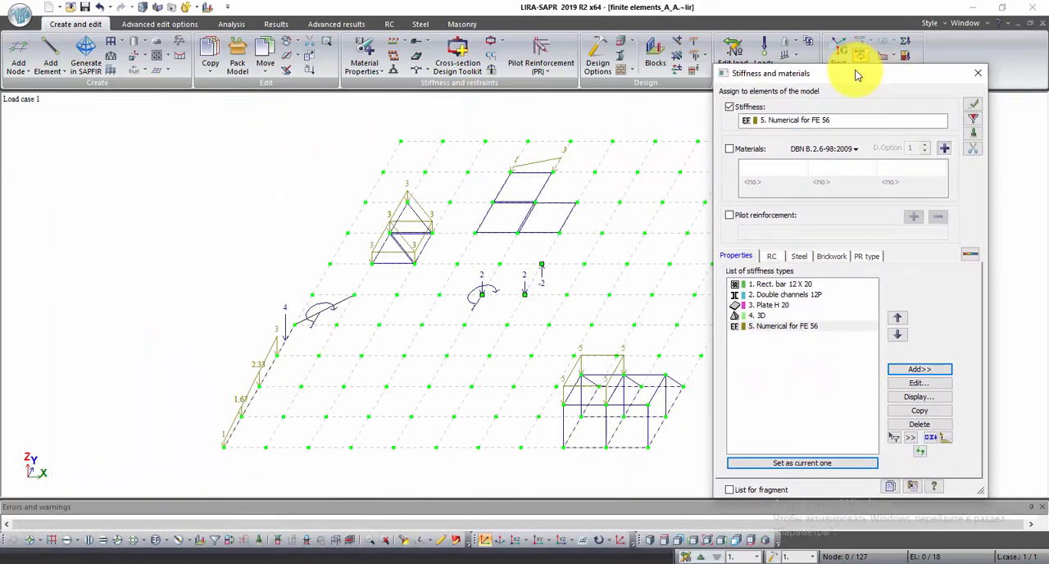
pyautogui.moveTo(720, 260)
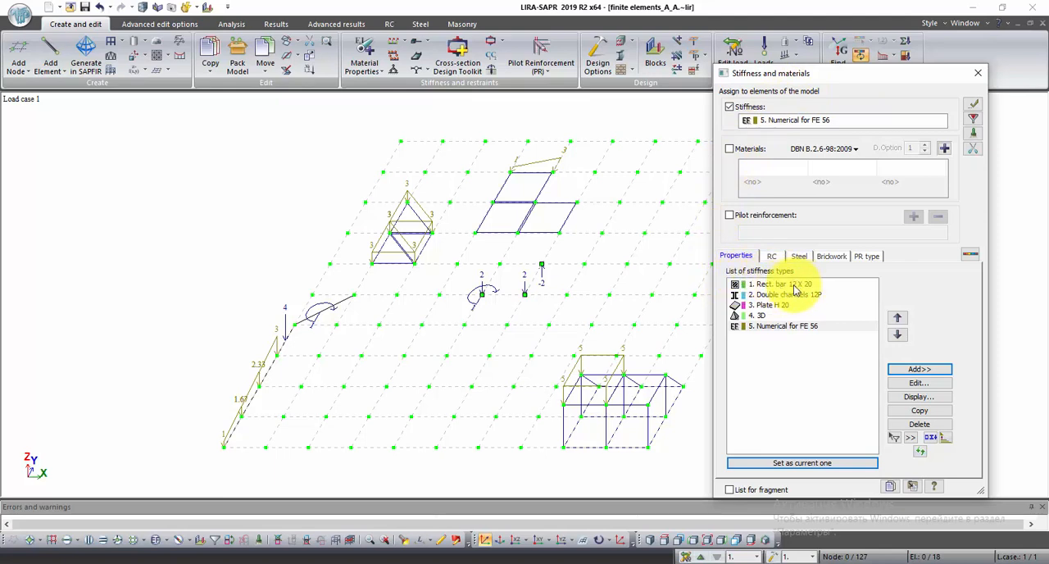
# Step: Choose Rect. bar 12 X 20 and select the sloped bar at the grid's left edge
pyautogui.click(783, 284)
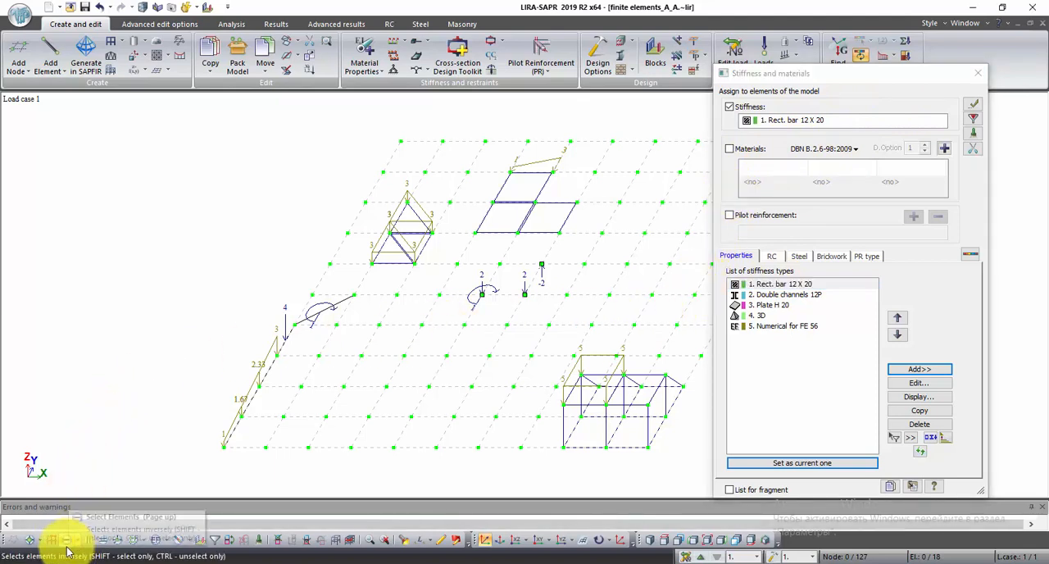
pyautogui.click(230, 430)
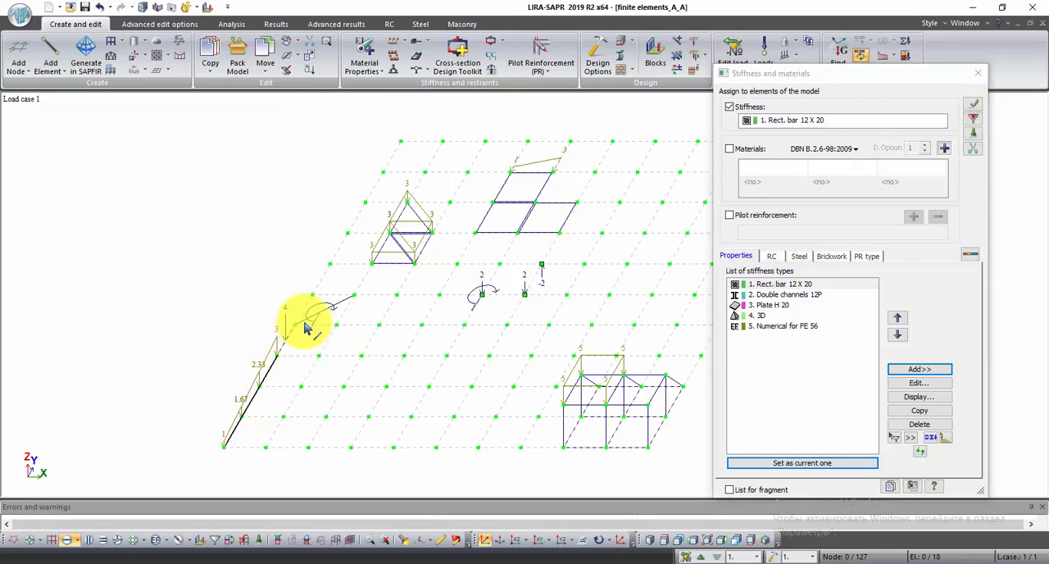
pyautogui.click(285, 336)
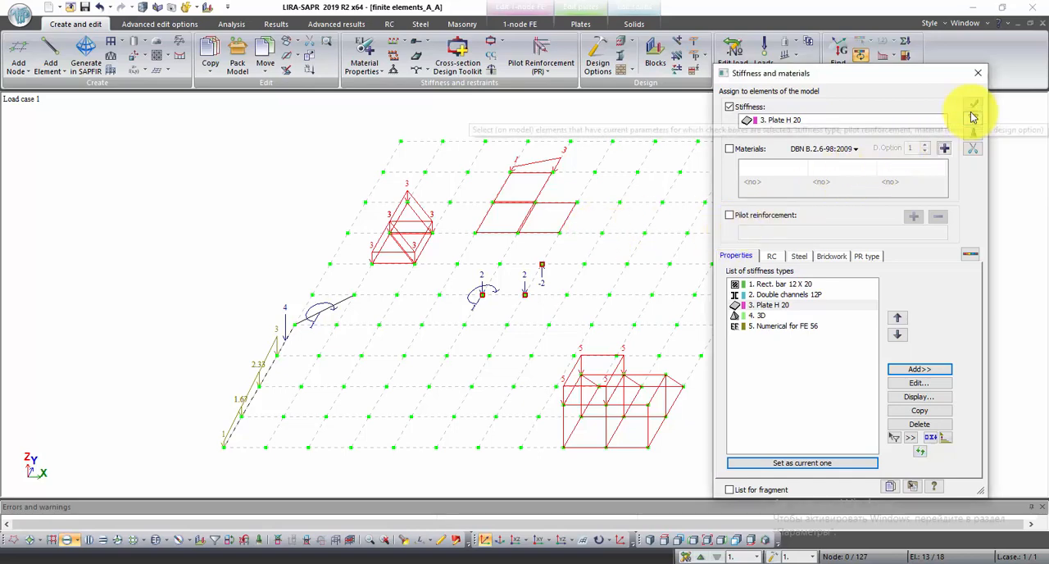
# Step: Attempt to assign Plate H 20 and dismiss the unsuitable-stiffness warning
pyautogui.click(973, 105)
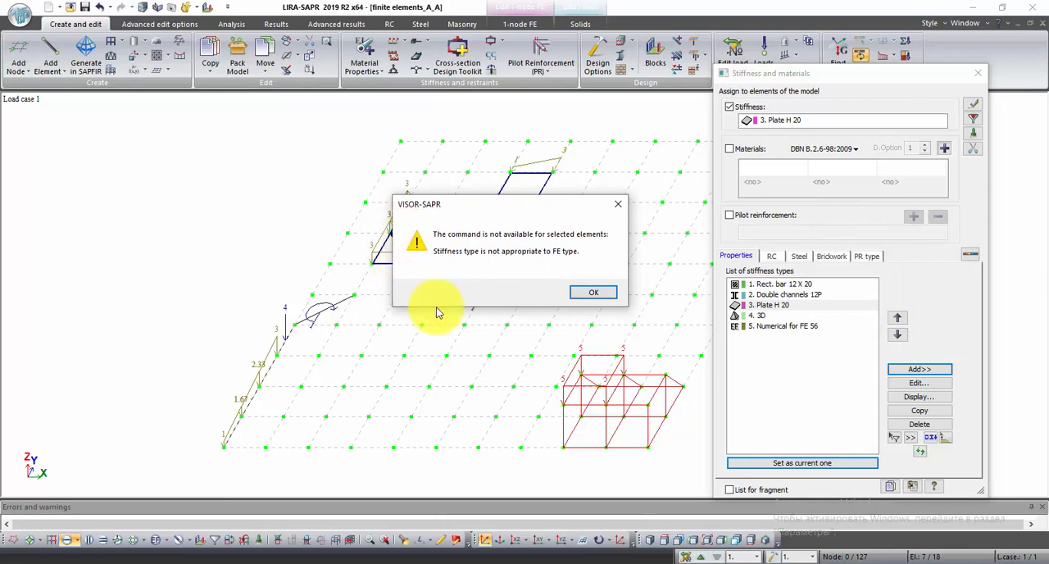
pyautogui.moveTo(508, 204); pyautogui.dragTo(271, 175)
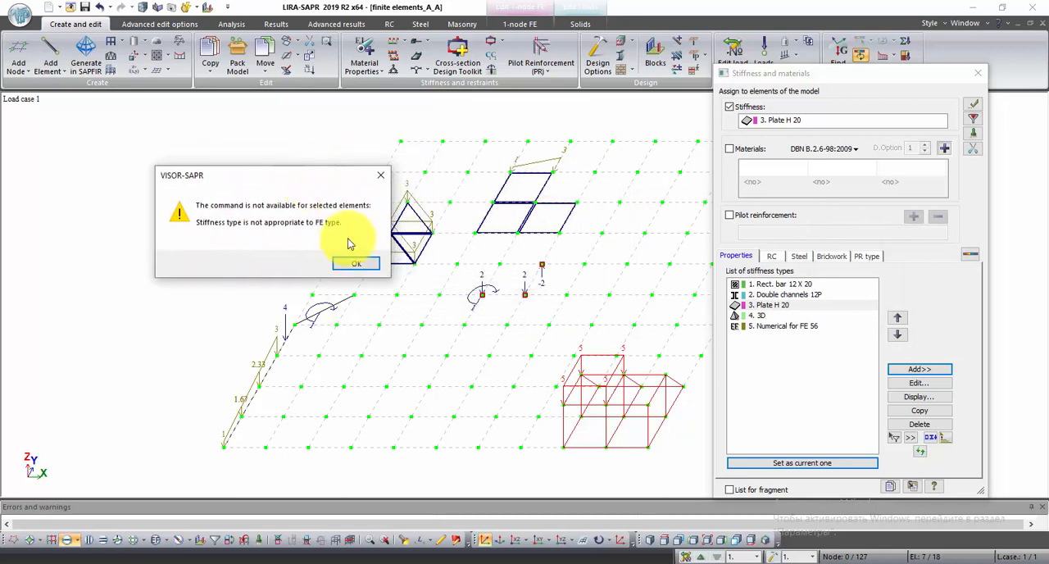
pyautogui.click(356, 263)
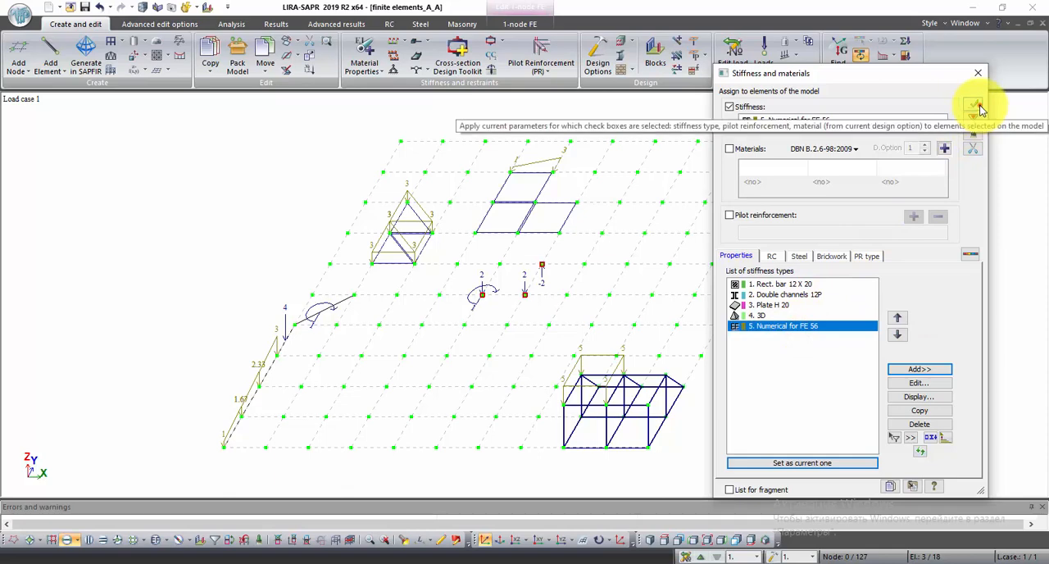
# Step: Assign Numerical for FE 56 to the single-node elements and close Stiffness and materials
pyautogui.click(976, 109)
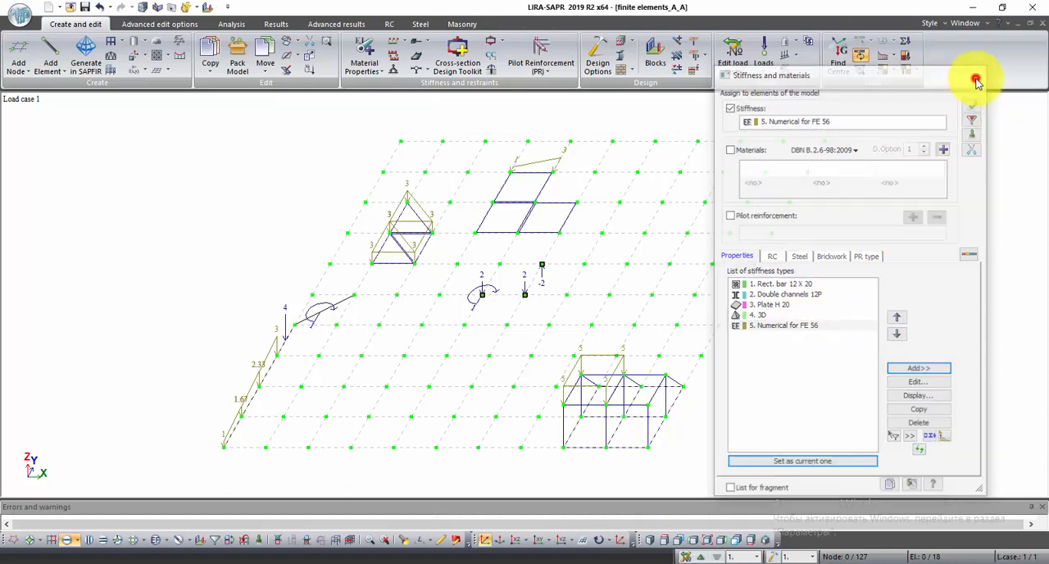
pyautogui.click(976, 79)
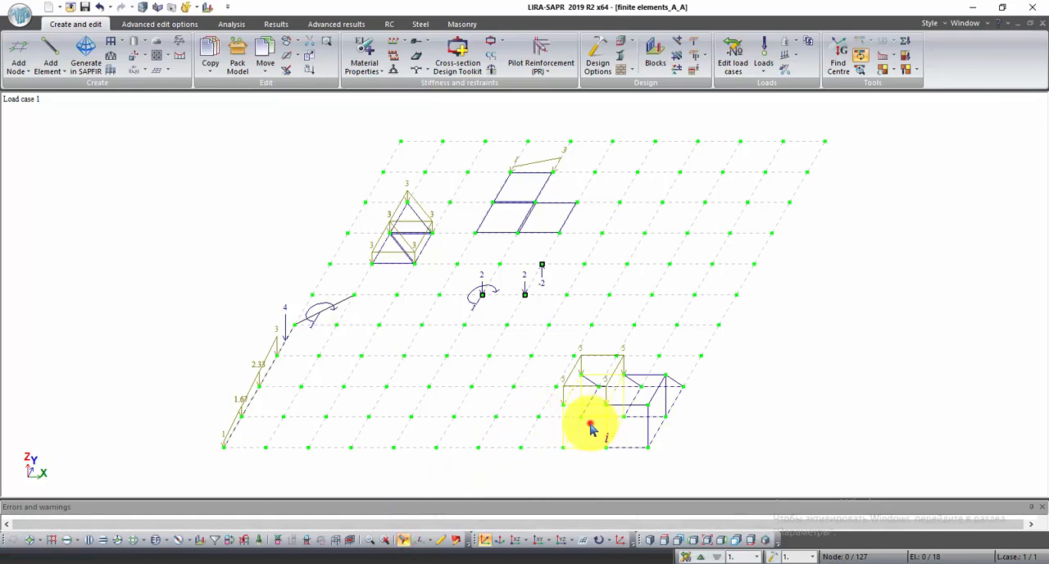
# Step: Inspect plate 9 (Plate H 20) and bar 5 (Double channels 12P)
pyautogui.click(591, 423)
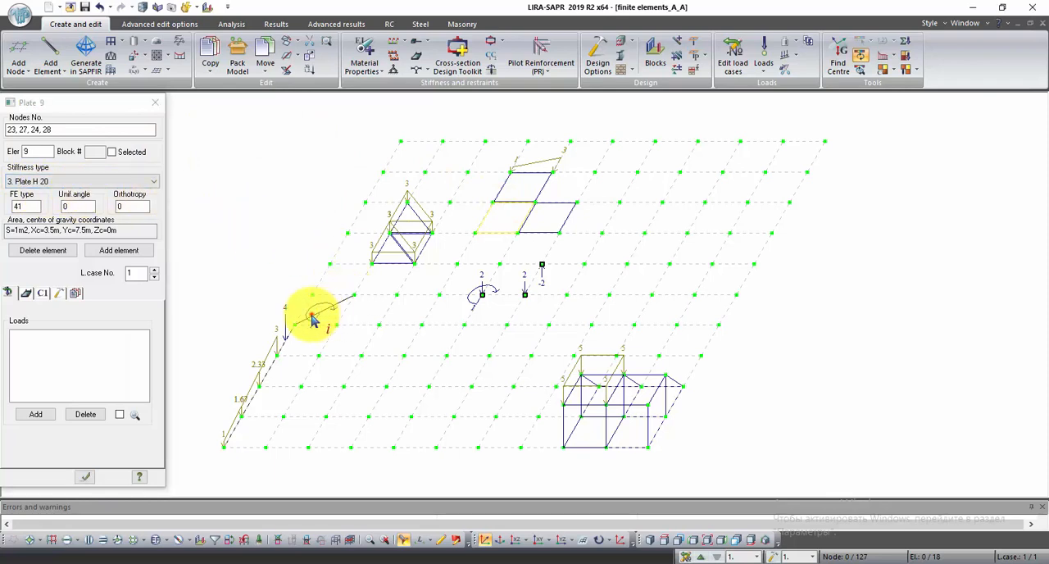
pyautogui.click(312, 320)
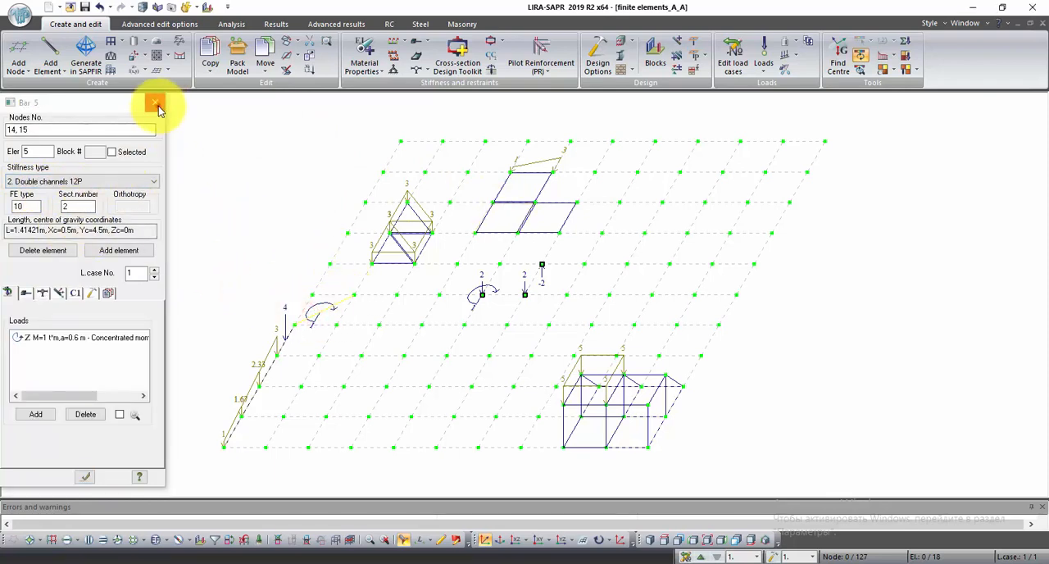